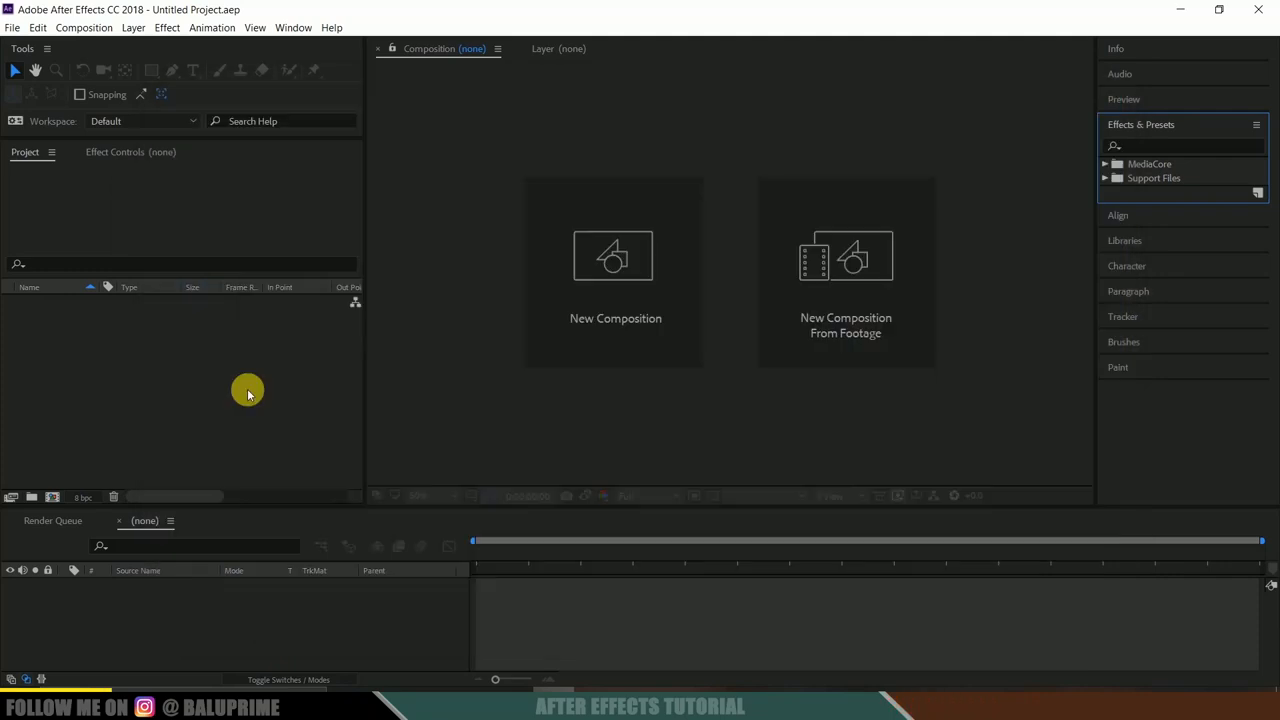
pyautogui.moveTo(176, 364)
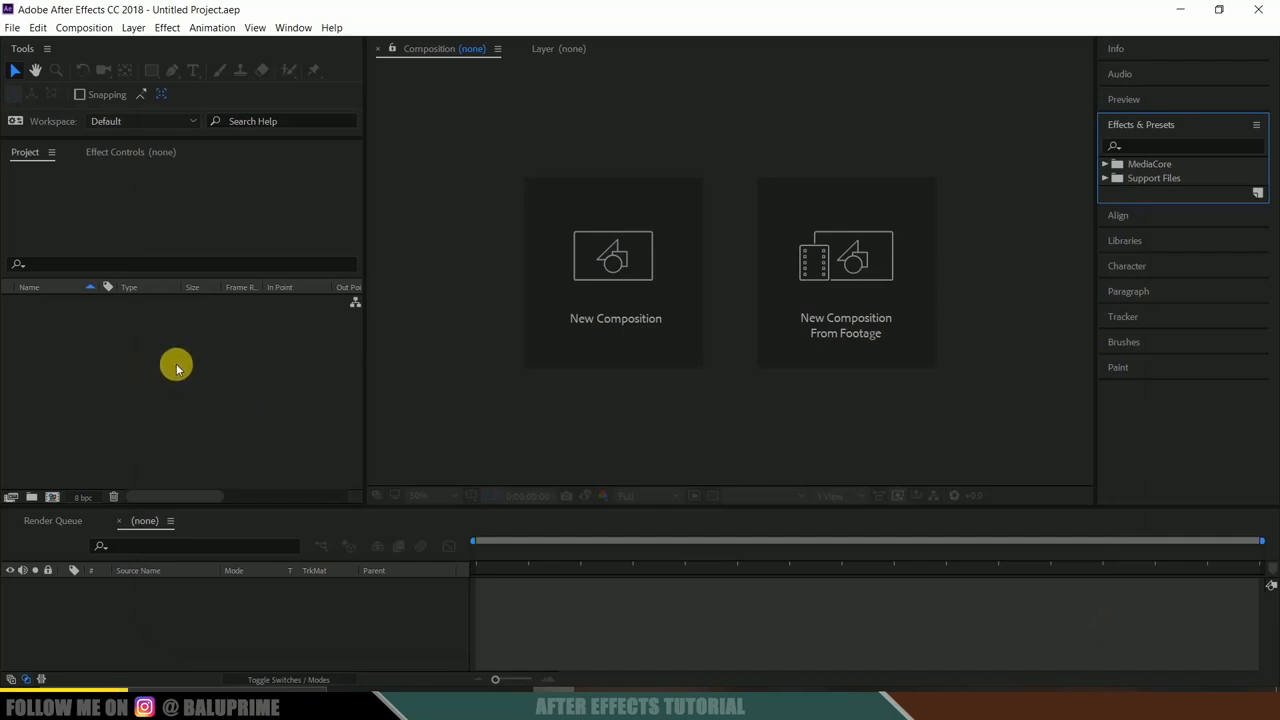
pyautogui.moveTo(646, 298)
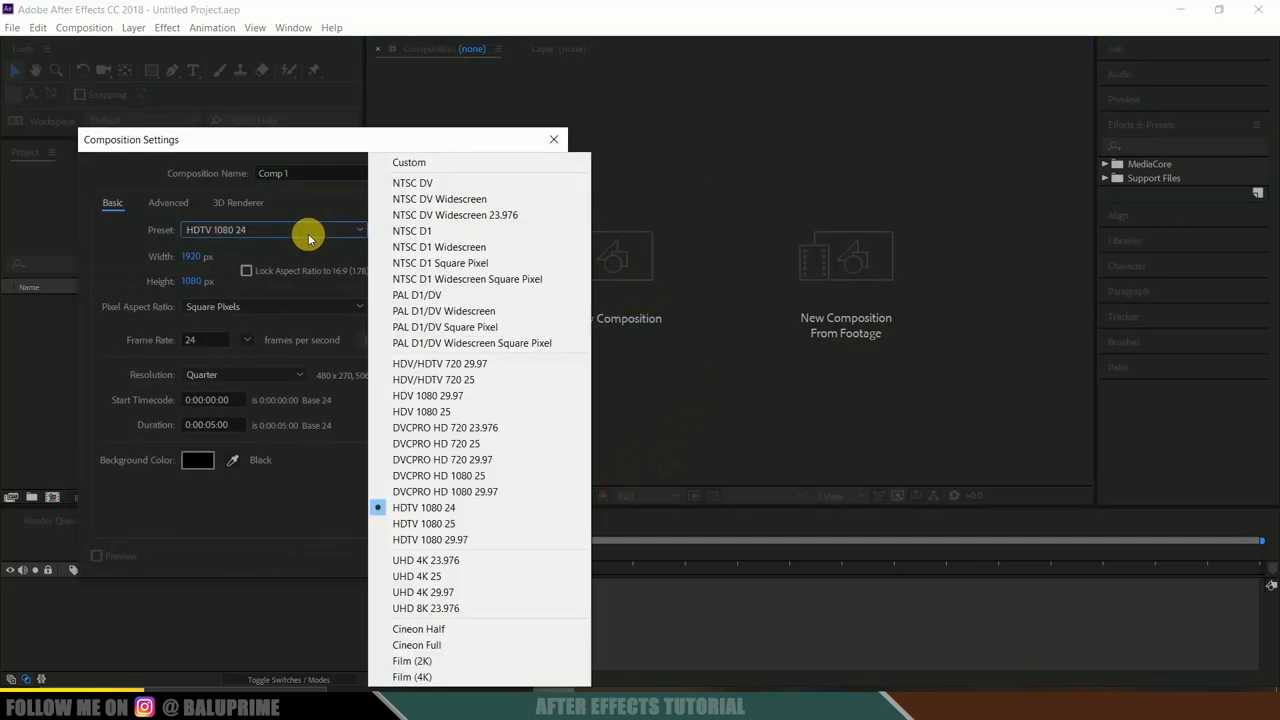
pyautogui.moveTo(430, 508)
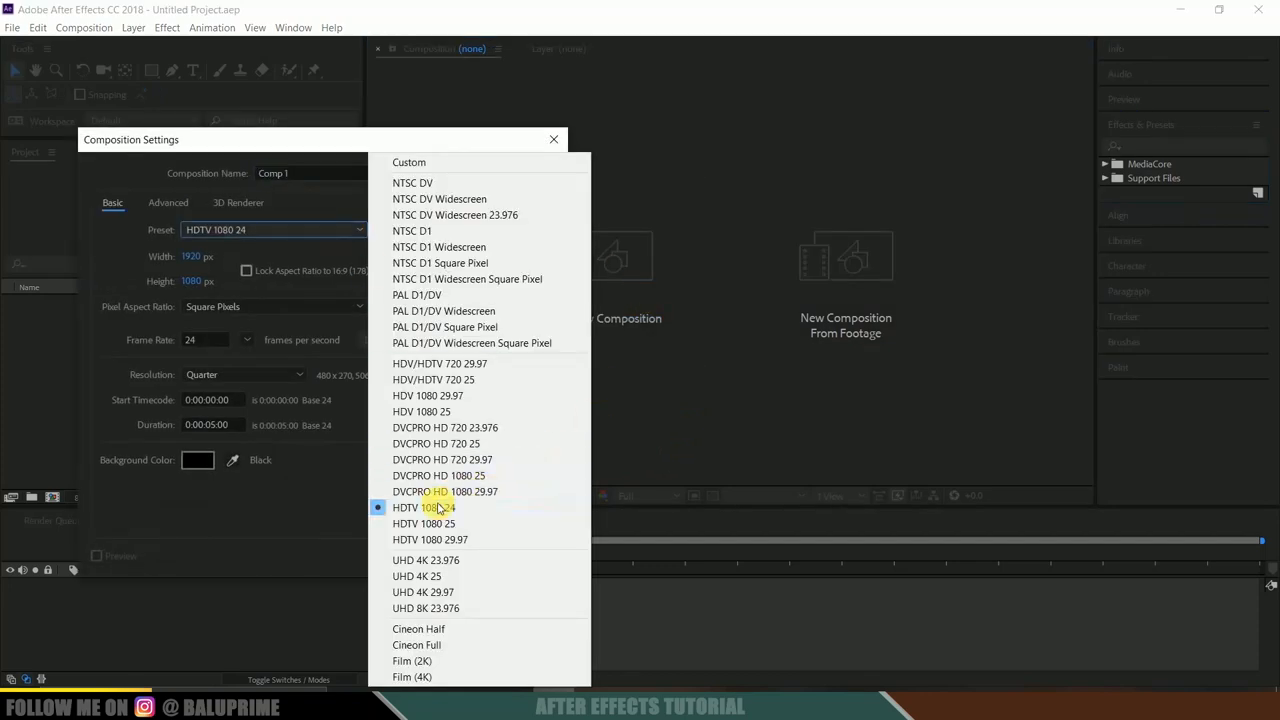
# Step: Pick the HDTV 1080 24 preset for the new composition
pyautogui.click(424, 508)
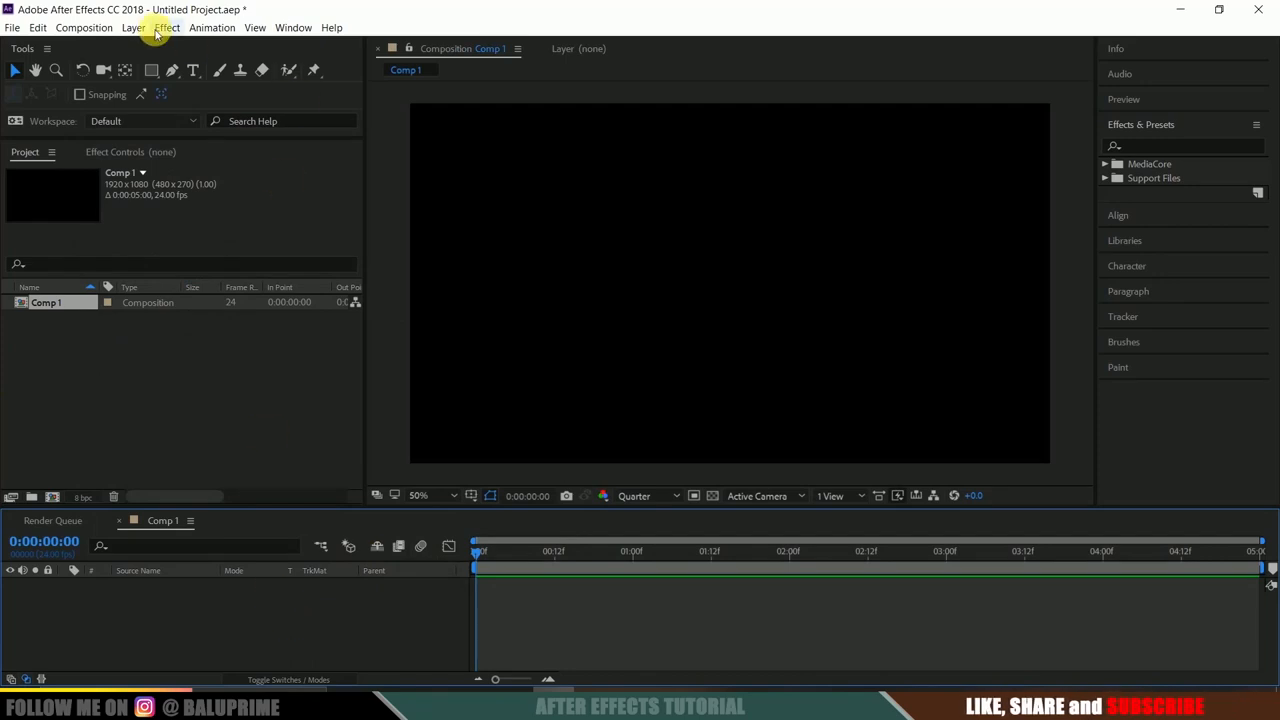
pyautogui.moveTo(150, 44)
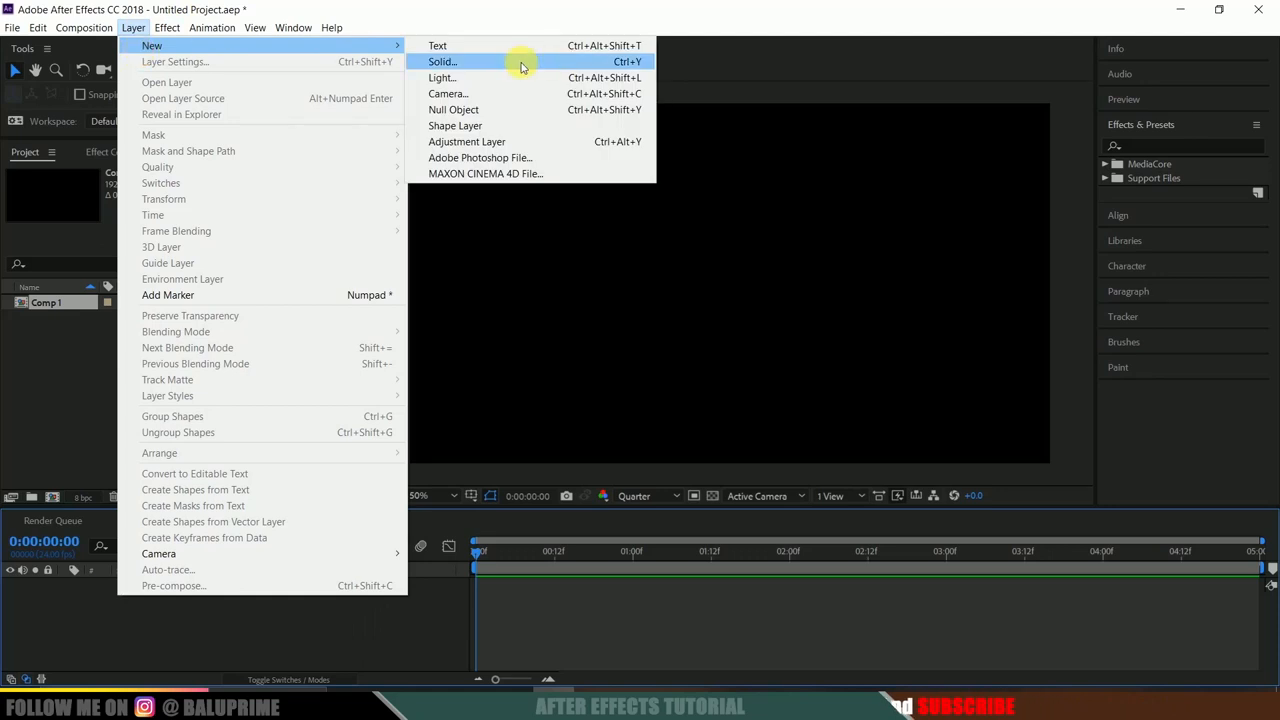
# Step: Add a comp-sized 1920x1080 black solid named bg as the background layer
pyautogui.click(442, 60)
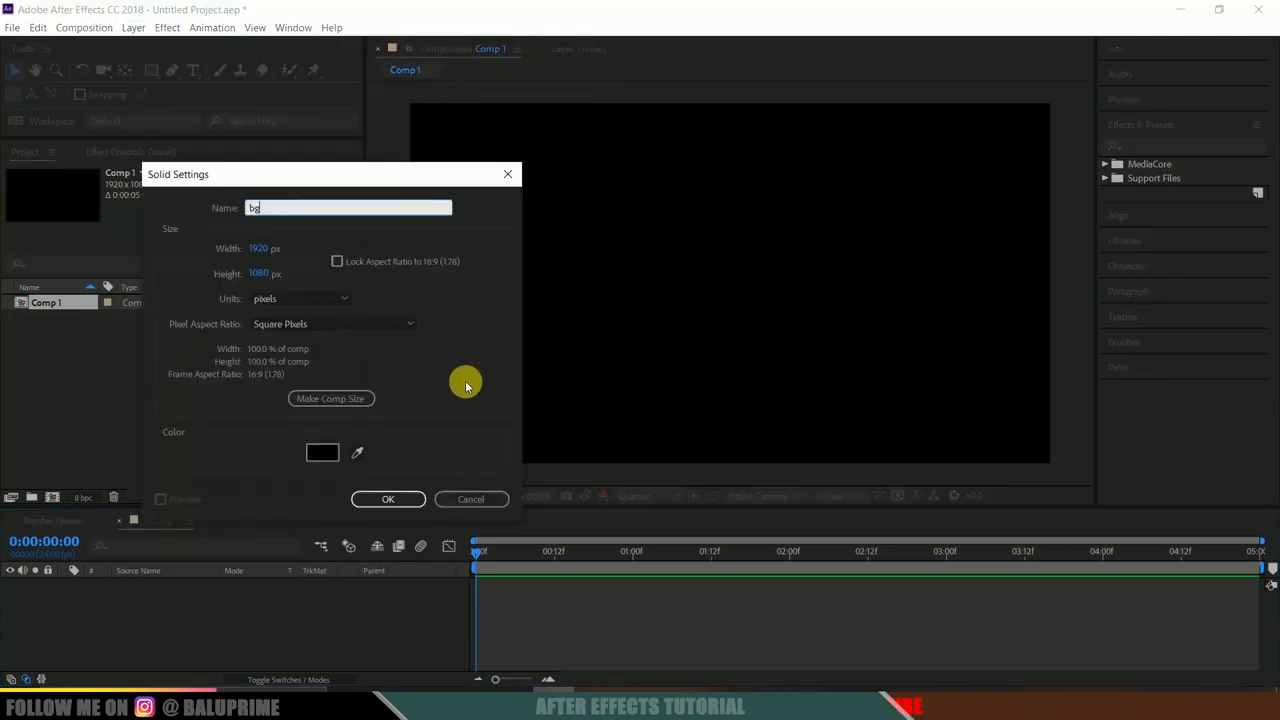
pyautogui.click(388, 500)
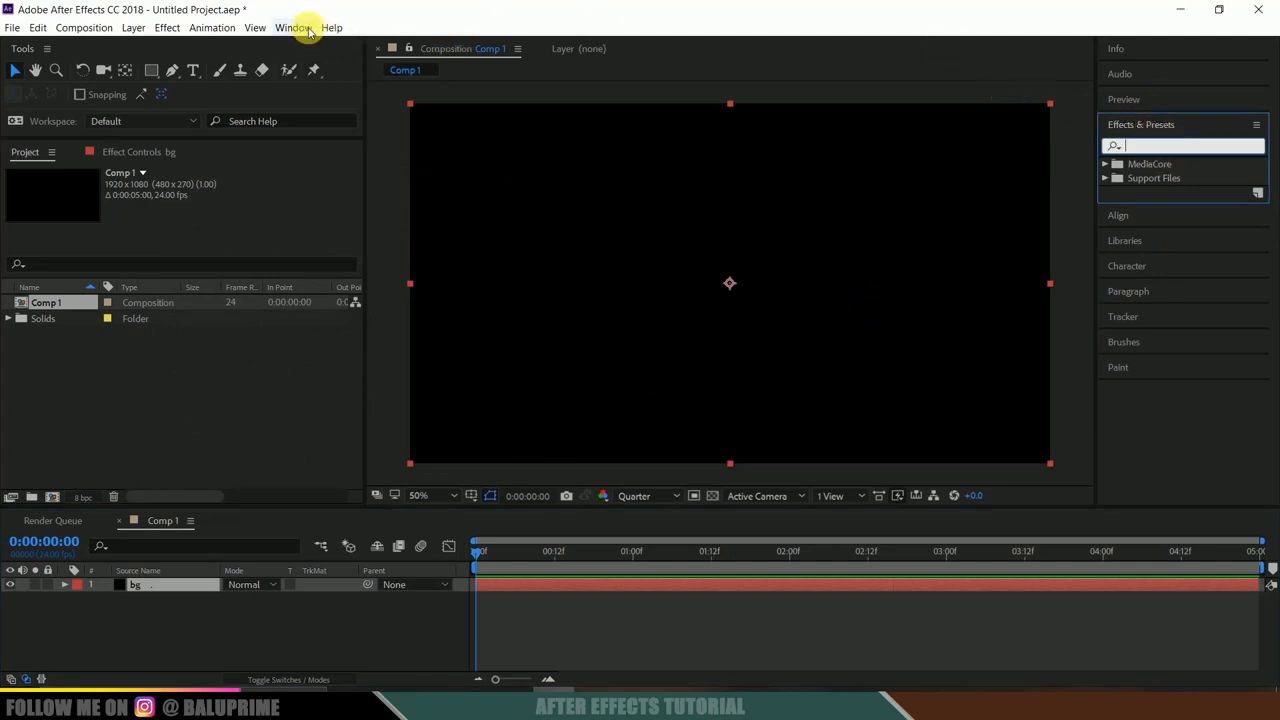
# Step: Apply the Gradient Ramp effect to the bg solid via an Effects & Presets search for 'ramp'
pyautogui.click(292, 28)
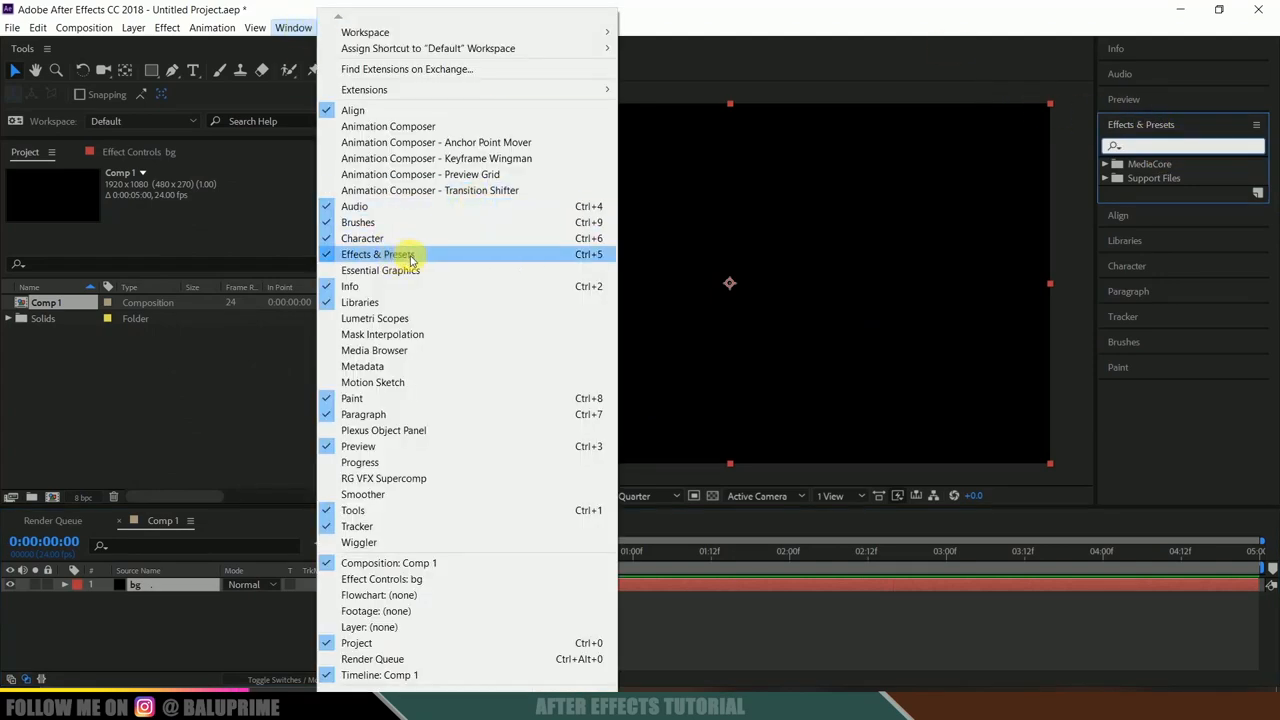
pyautogui.click(378, 254)
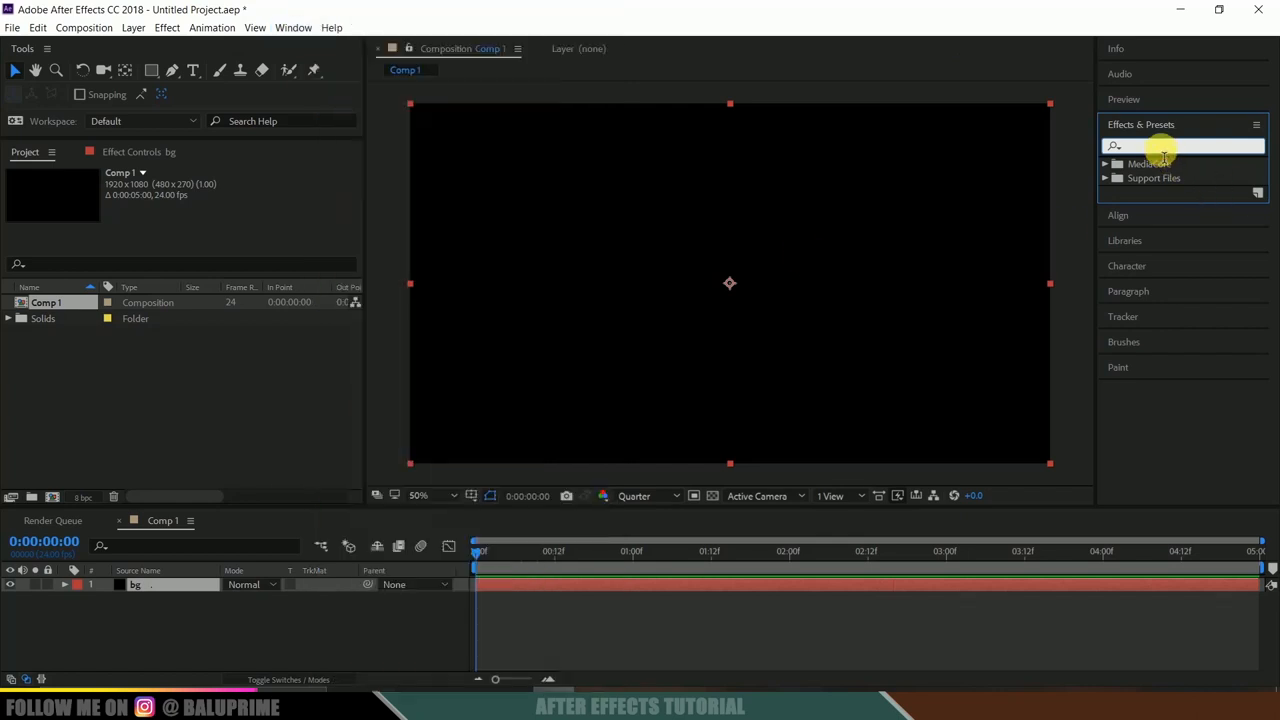
pyautogui.write('ramp')
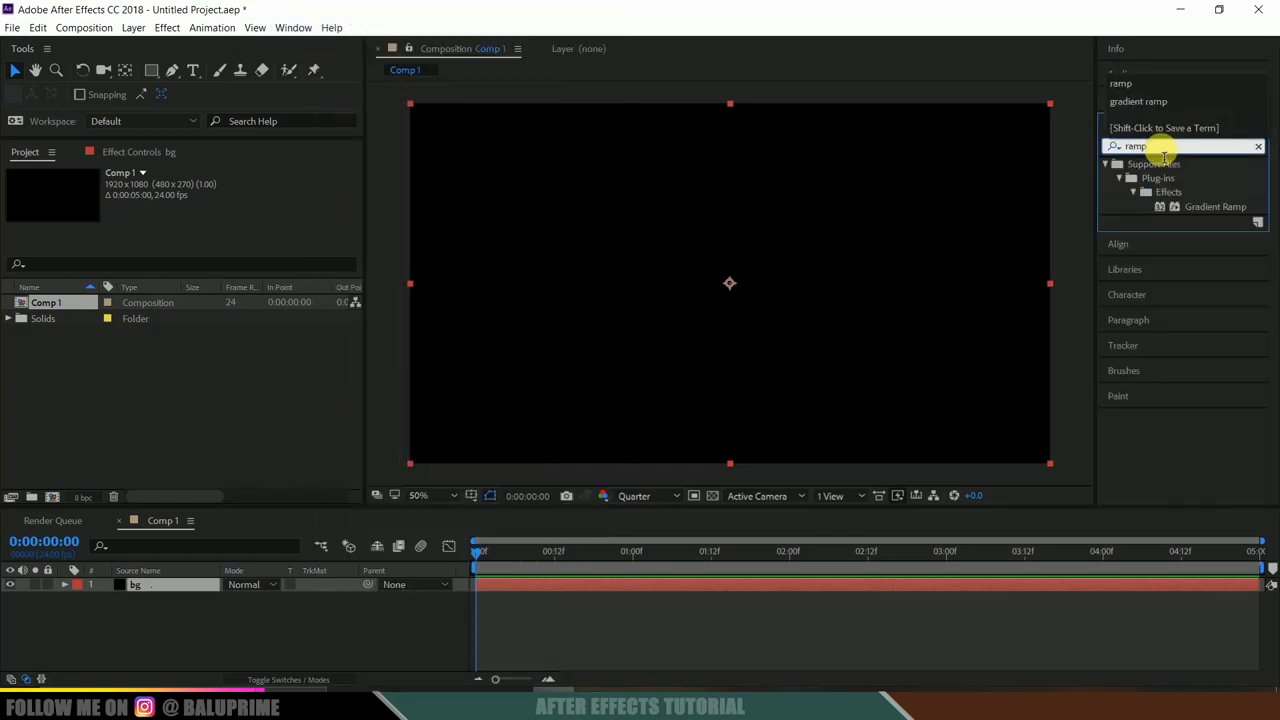
pyautogui.click(1216, 206)
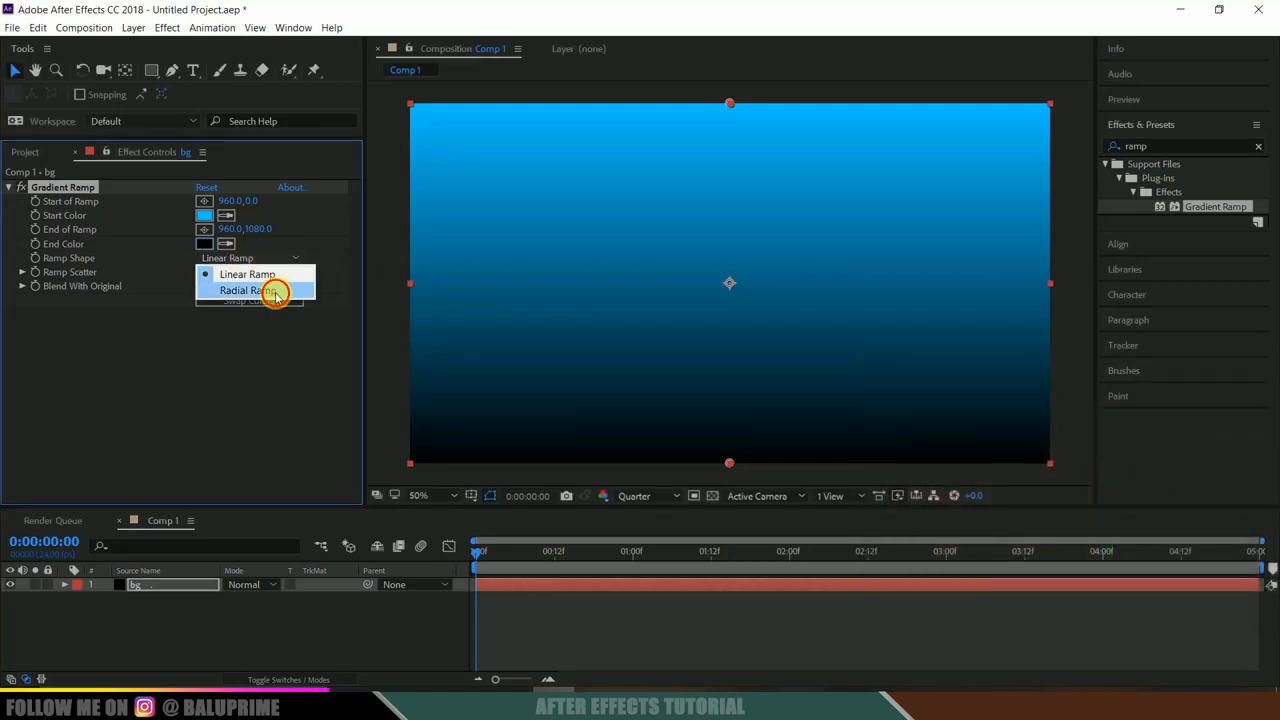
# Step: Make the ramp radial and move its bright start point to the frame centre
pyautogui.click(242, 290)
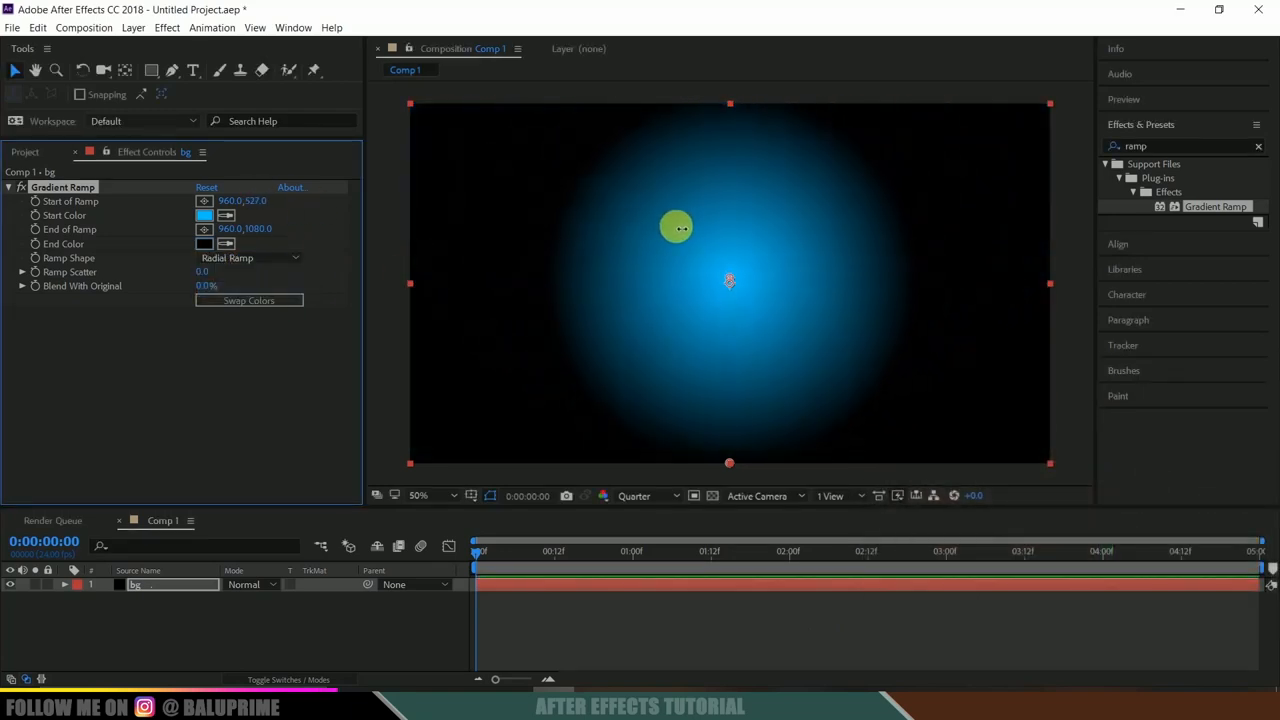
pyautogui.moveTo(676, 228); pyautogui.dragTo(910, 250)
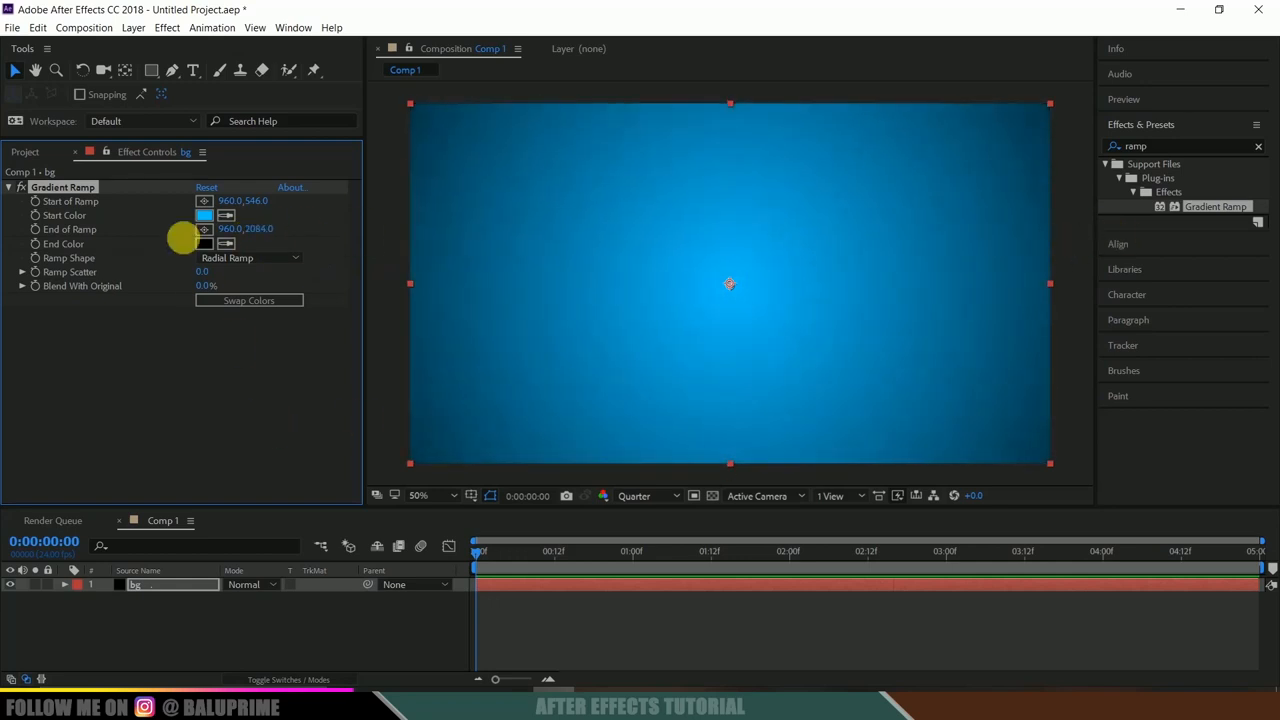
pyautogui.click(24, 152)
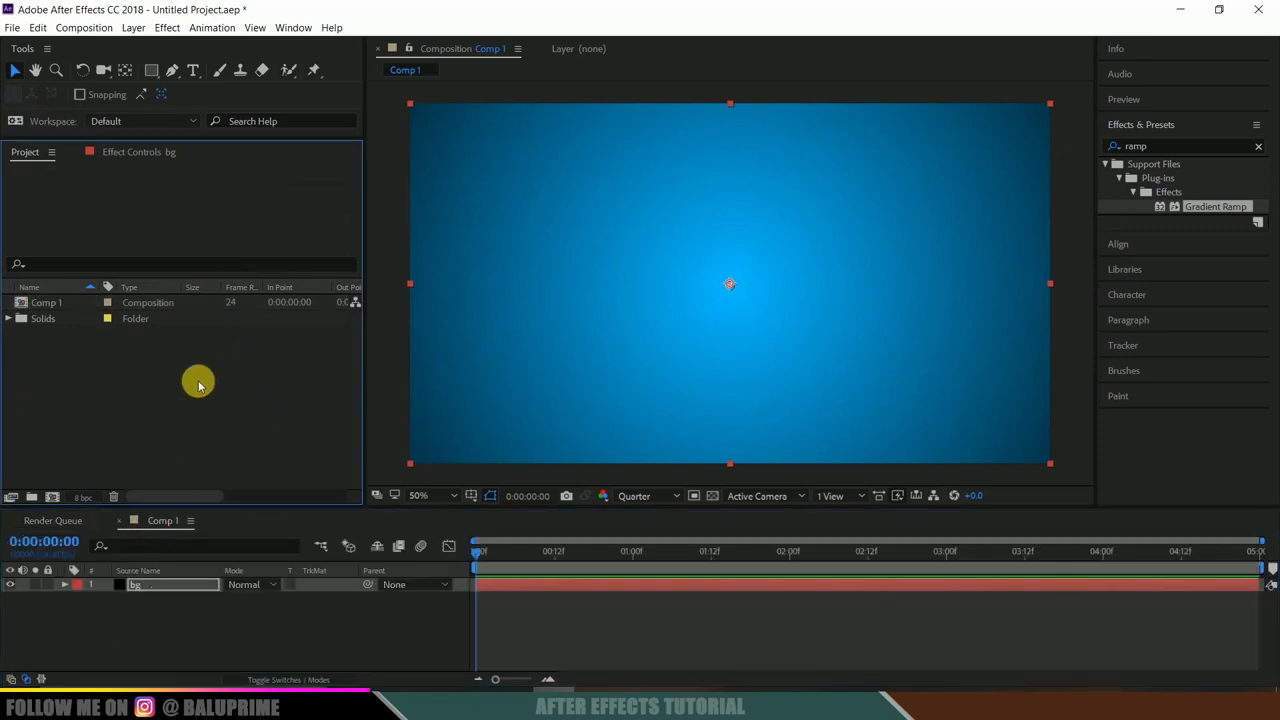
pyautogui.moveTo(178, 376)
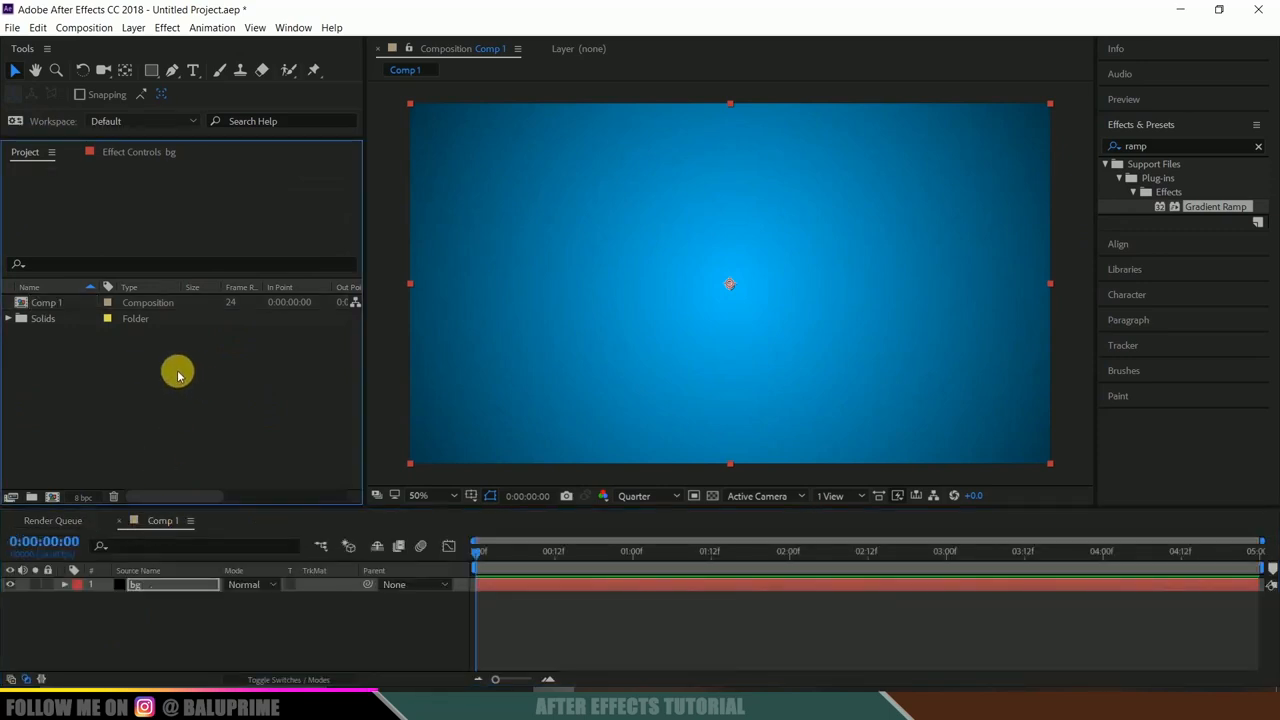
pyautogui.moveTo(136, 364)
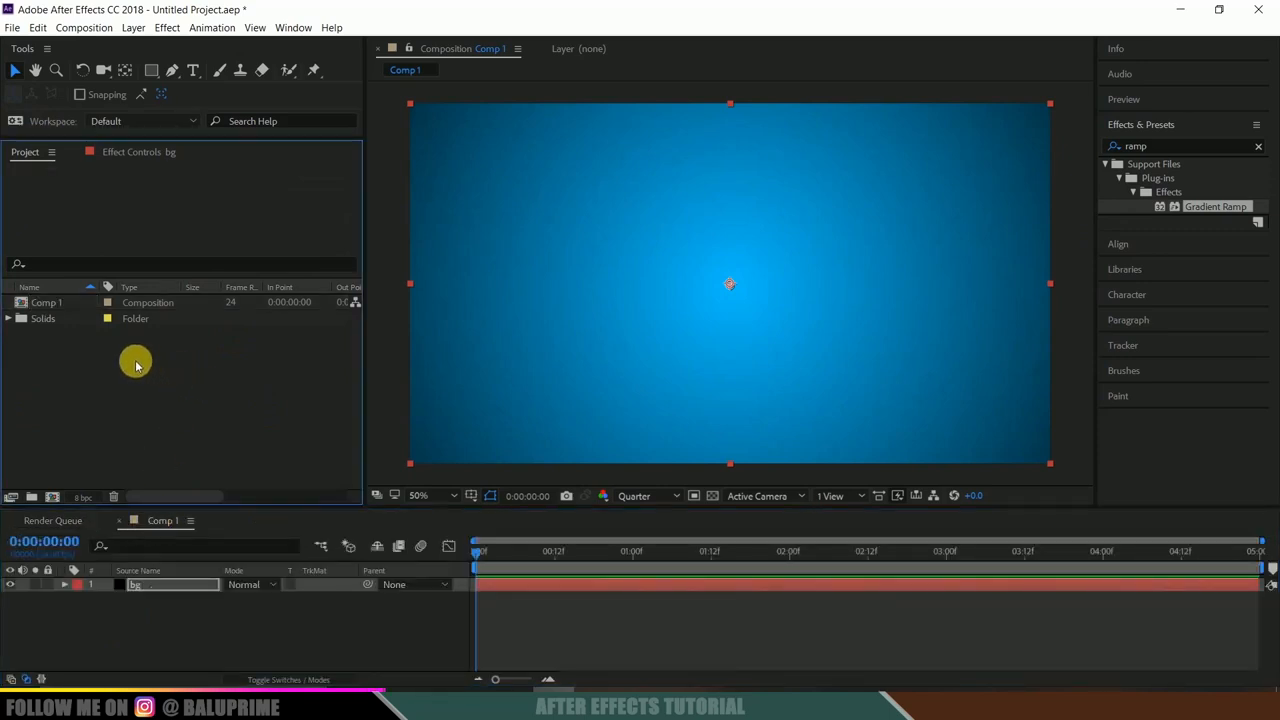
pyautogui.moveTo(320, 452)
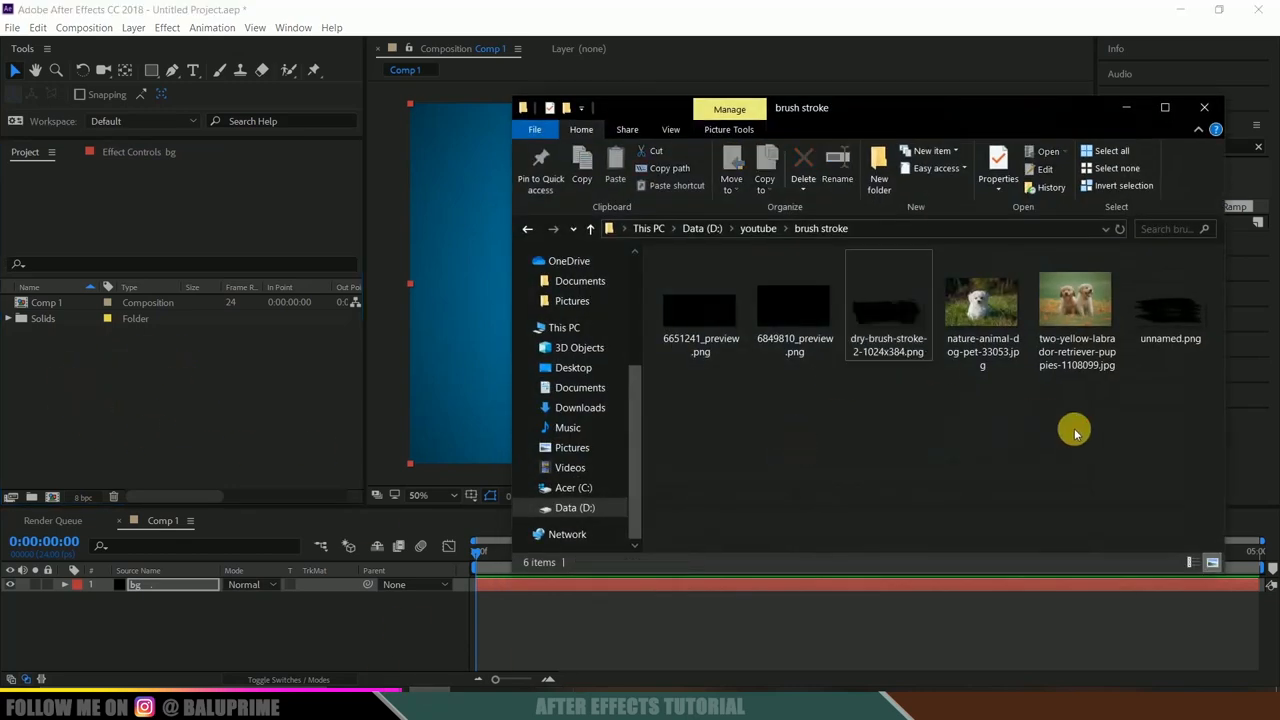
# Step: Select the dry brush stroke PNG and the two-puppies JPG for import
pyautogui.click(888, 308)
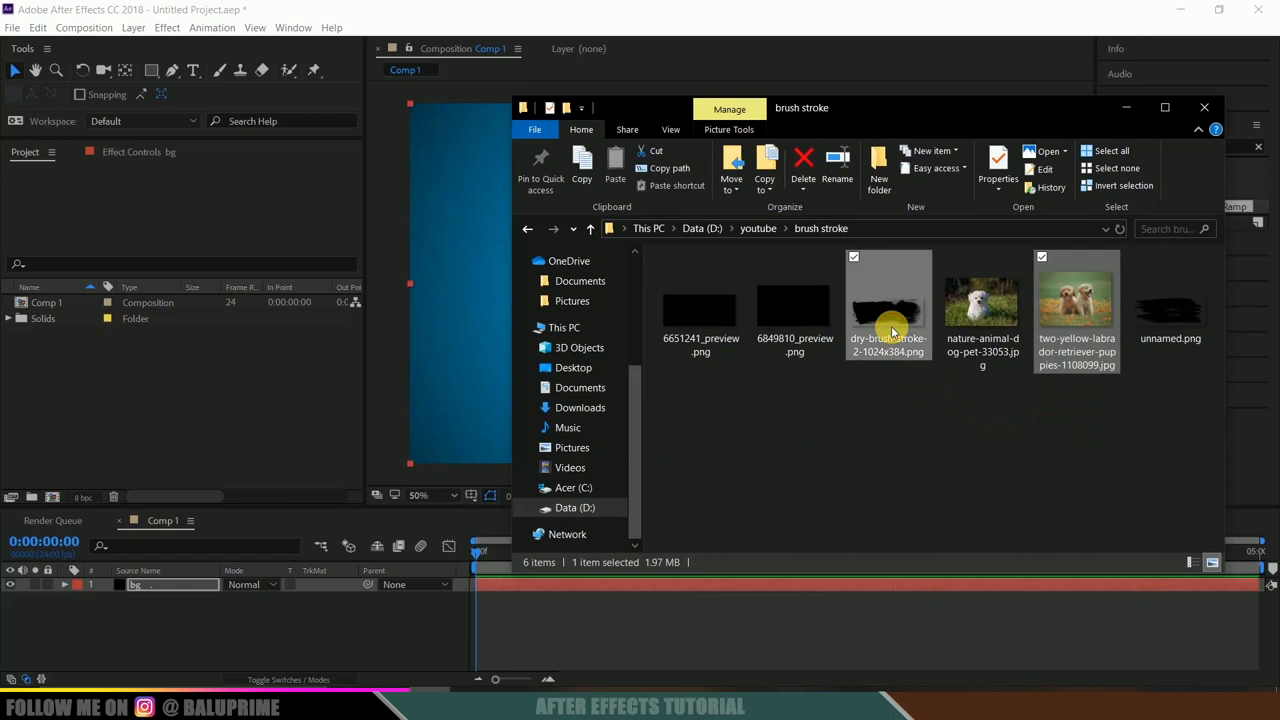
pyautogui.click(1076, 310)
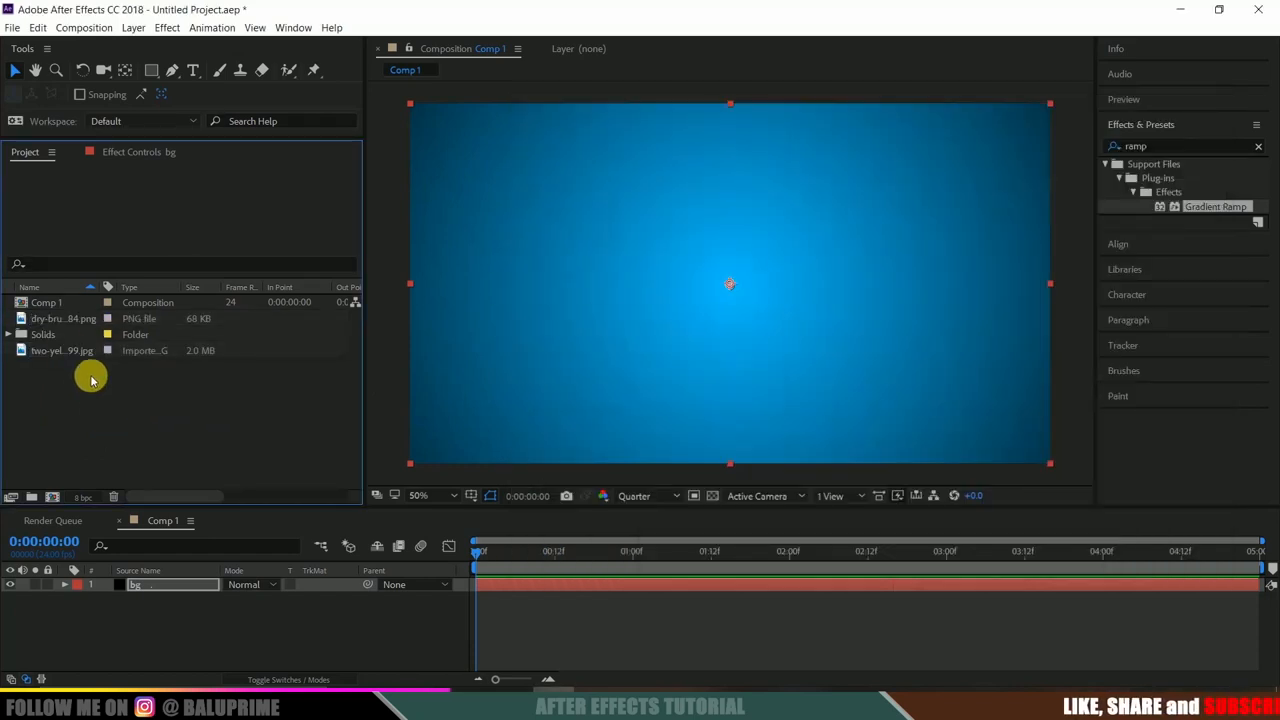
# Step: Place the puppies photo above bg and shrink it to fit the frame
pyautogui.click(62, 350)
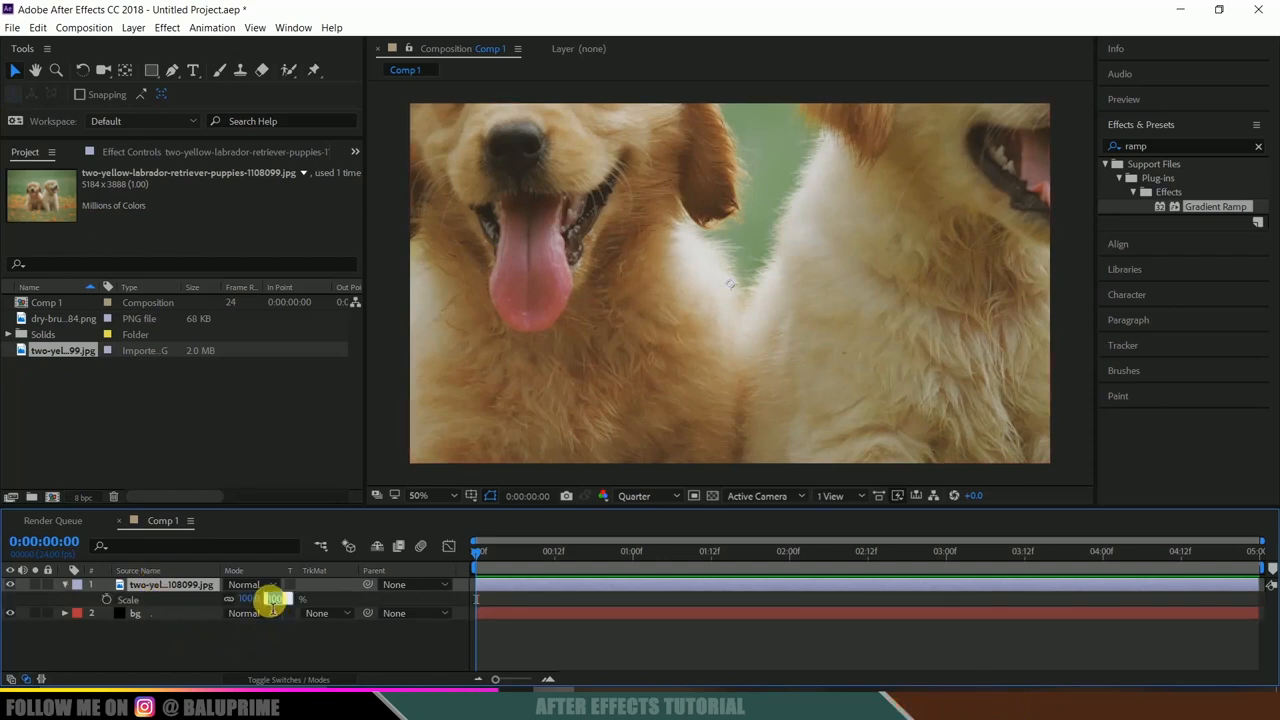
pyautogui.moveTo(276, 600); pyautogui.dragTo(224, 598)
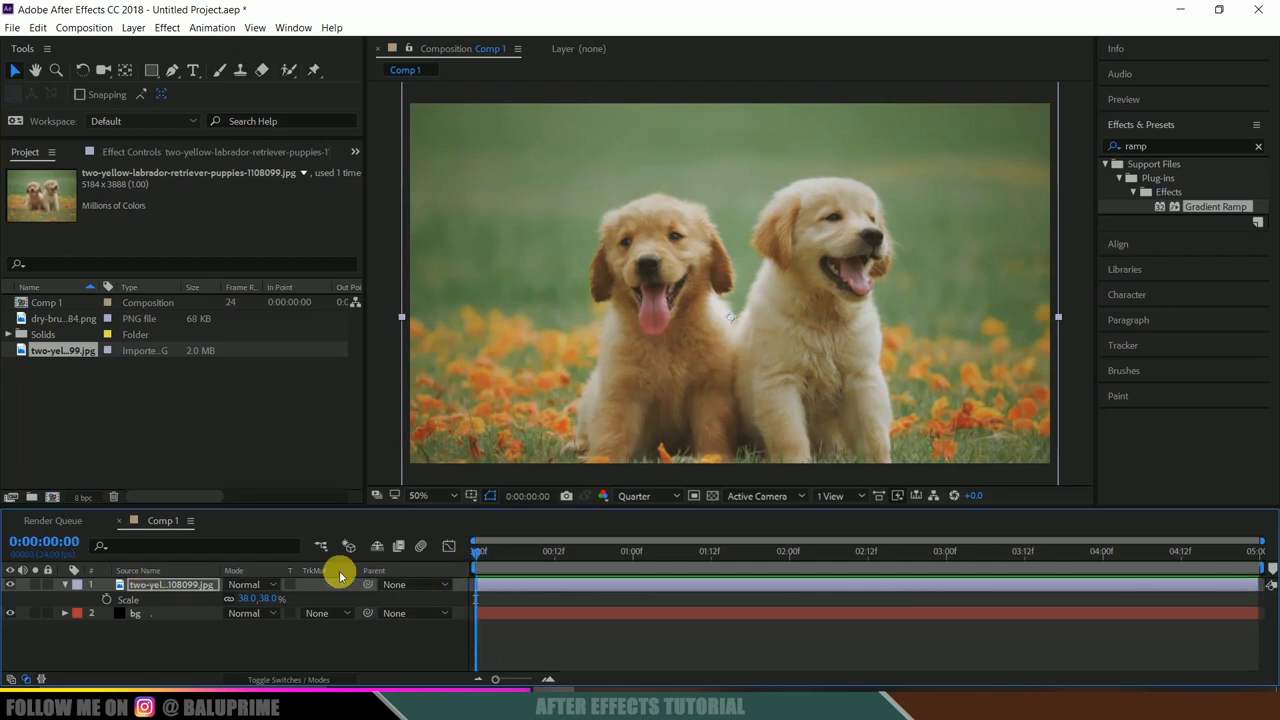
pyautogui.moveTo(108, 604)
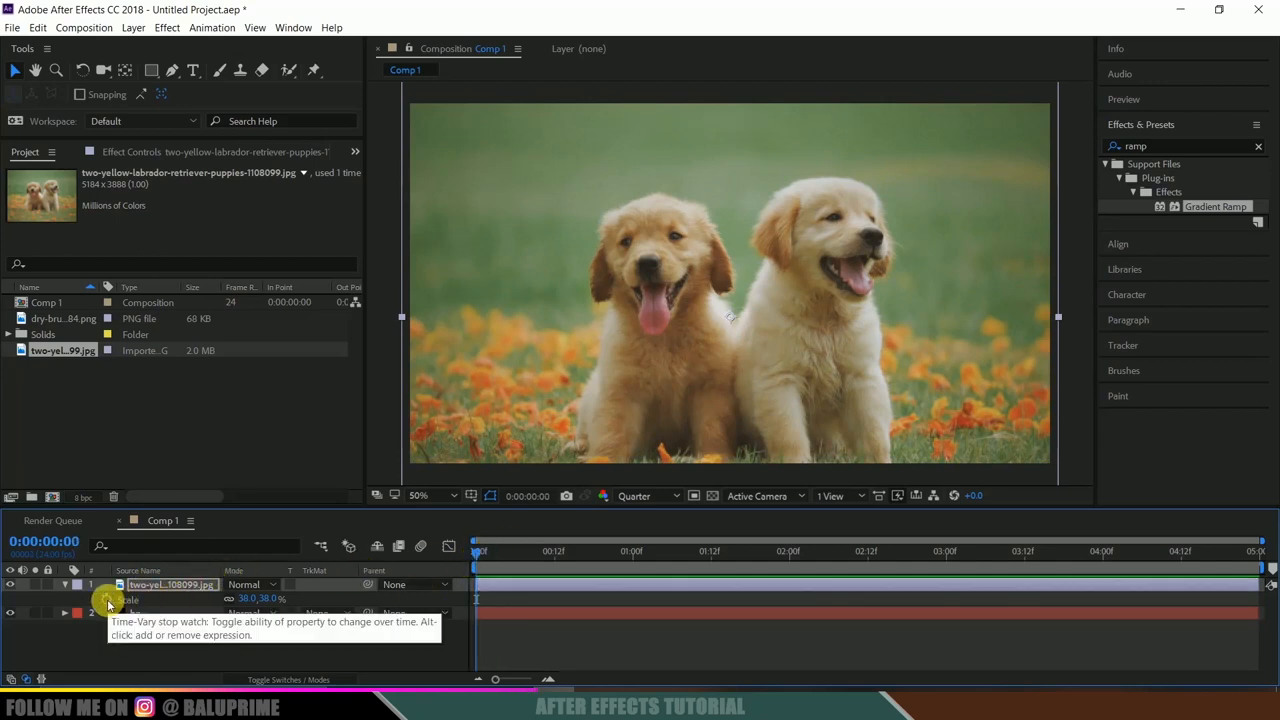
# Step: Keyframe the photo's Scale from 0:00 to about one second so it fills the frame
pyautogui.click(106, 598)
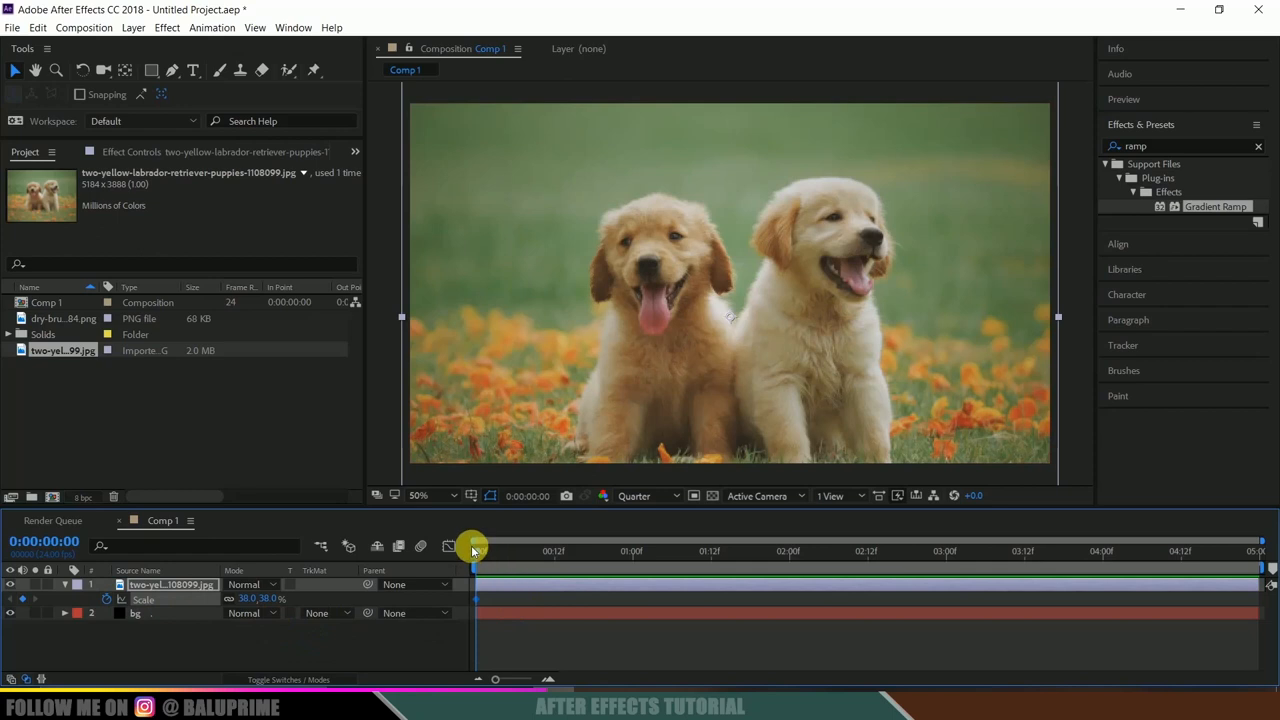
pyautogui.moveTo(472, 552); pyautogui.dragTo(576, 552)
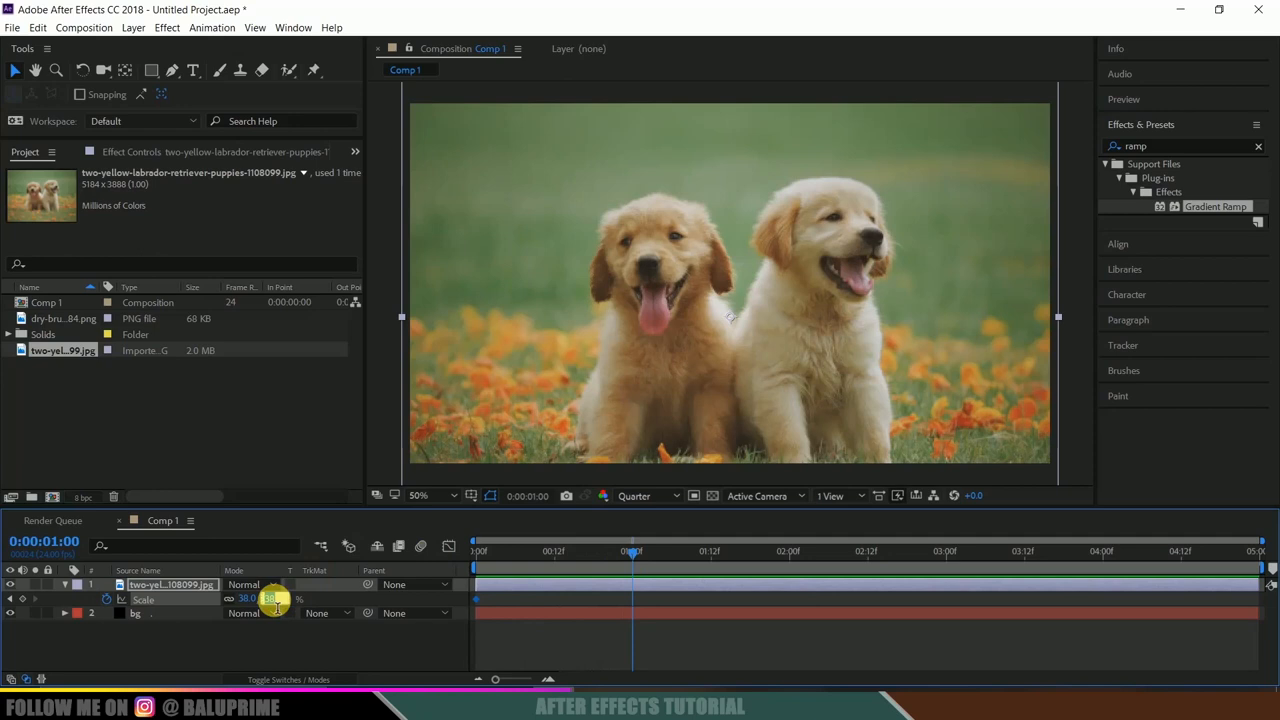
pyautogui.moveTo(248, 598); pyautogui.dragTo(270, 598)
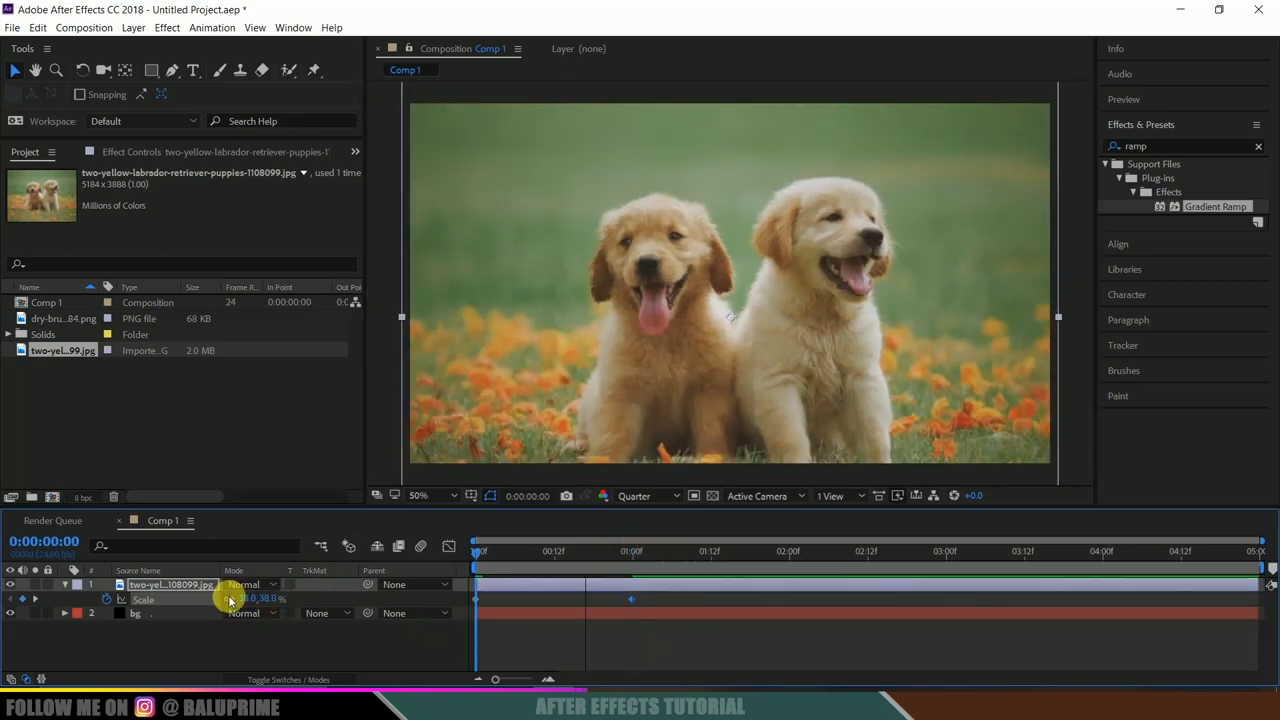
pyautogui.moveTo(478, 552); pyautogui.dragTo(530, 552)
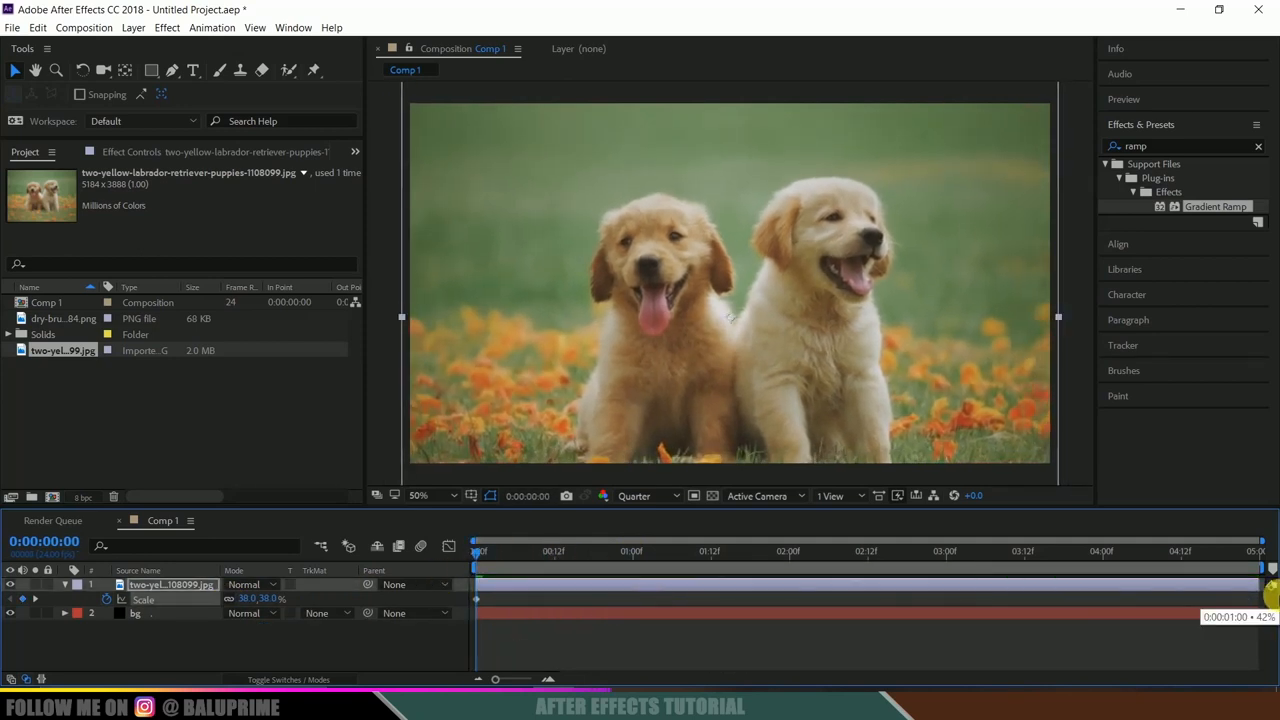
pyautogui.click(64, 318)
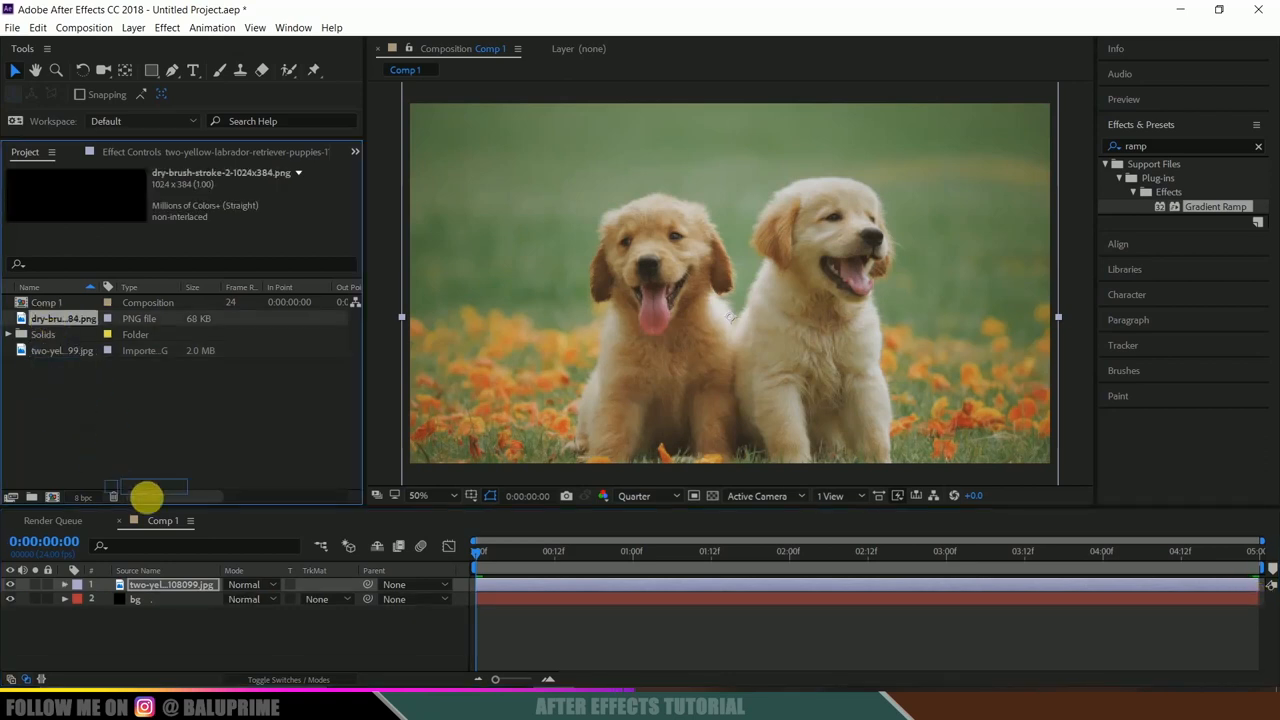
# Step: Add the brush-stroke image on top, enlarge it across the puppies and rotate it diagonally
pyautogui.click(170, 584)
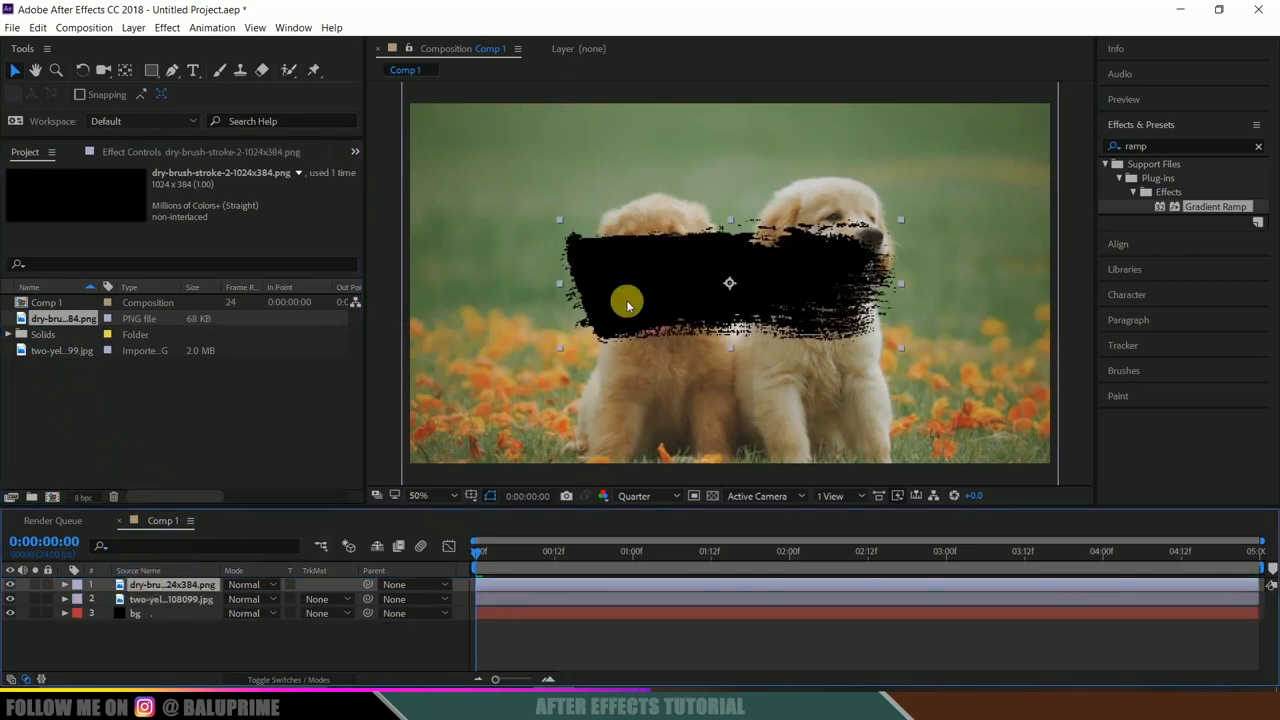
pyautogui.moveTo(572, 292)
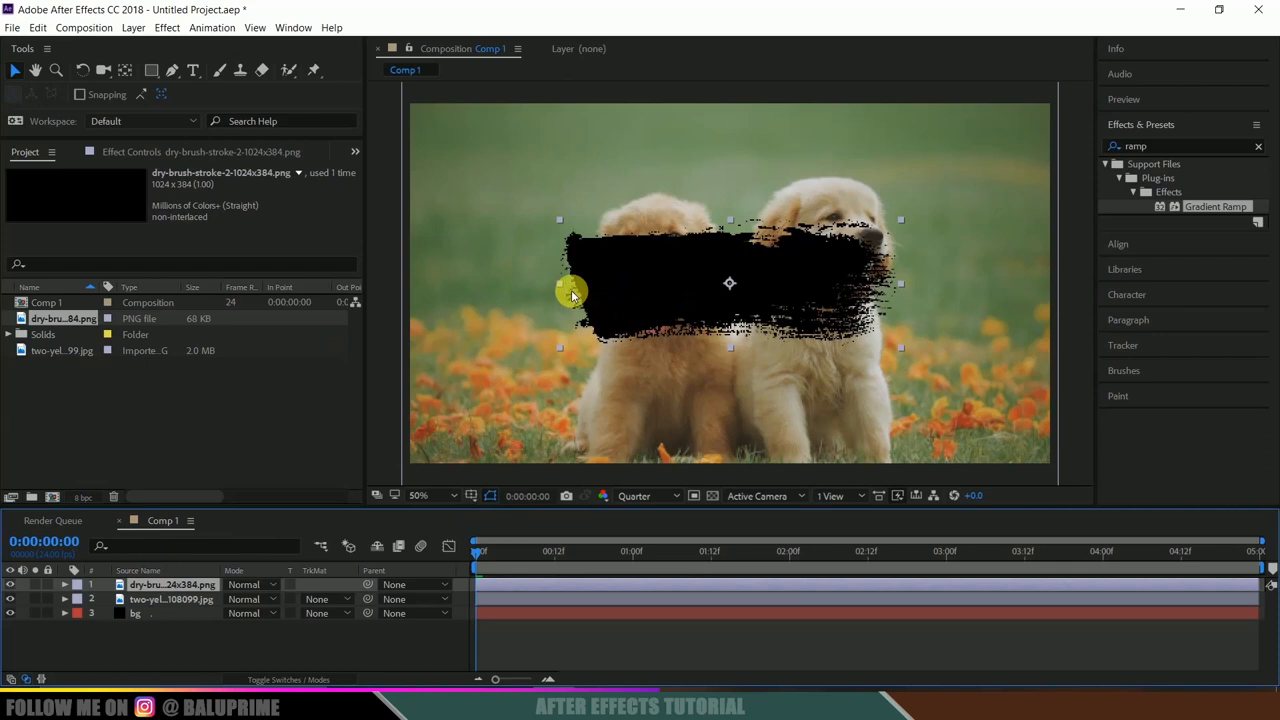
pyautogui.moveTo(570, 290); pyautogui.dragTo(730, 220)
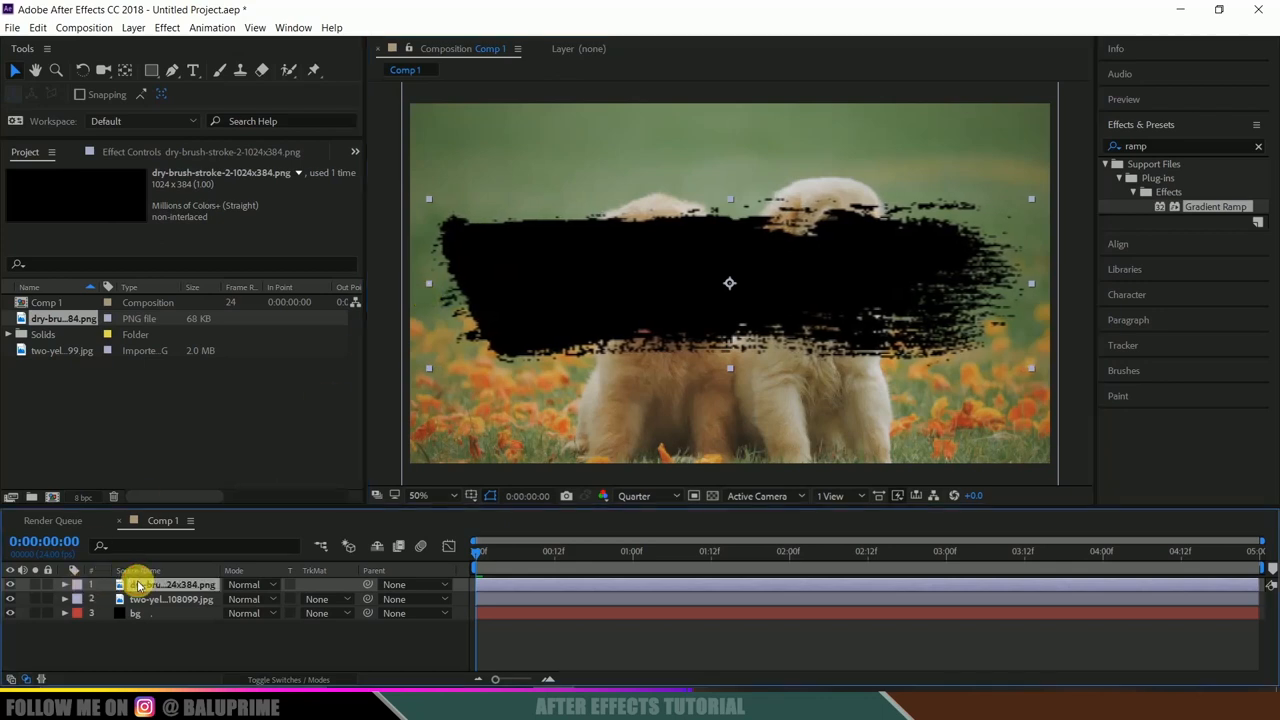
pyautogui.click(64, 584)
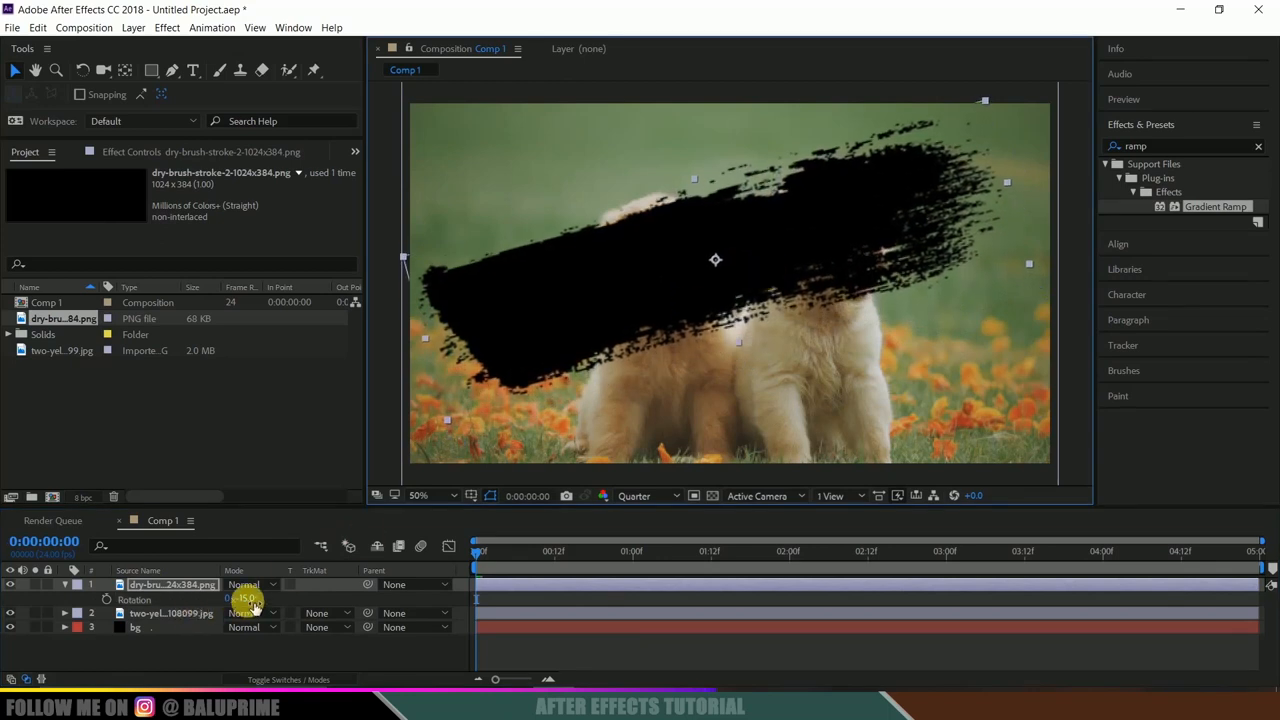
pyautogui.moveTo(248, 598); pyautogui.dragTo(256, 598)
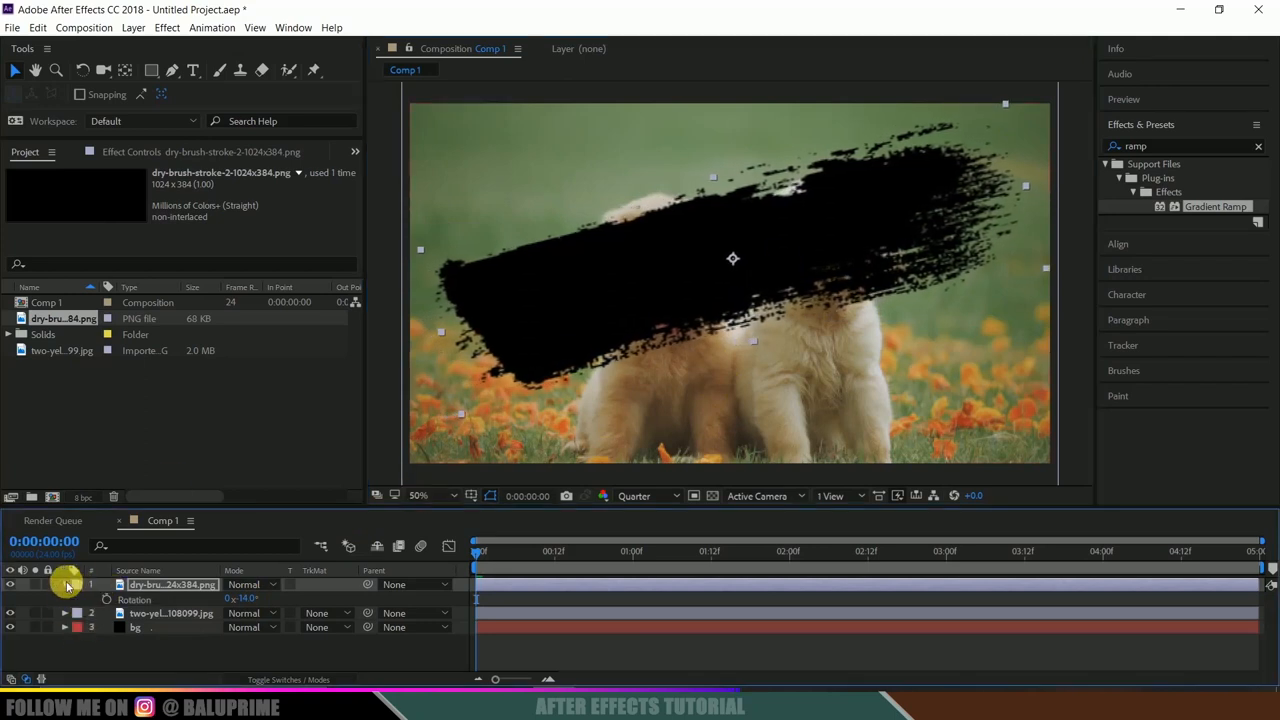
pyautogui.click(170, 598)
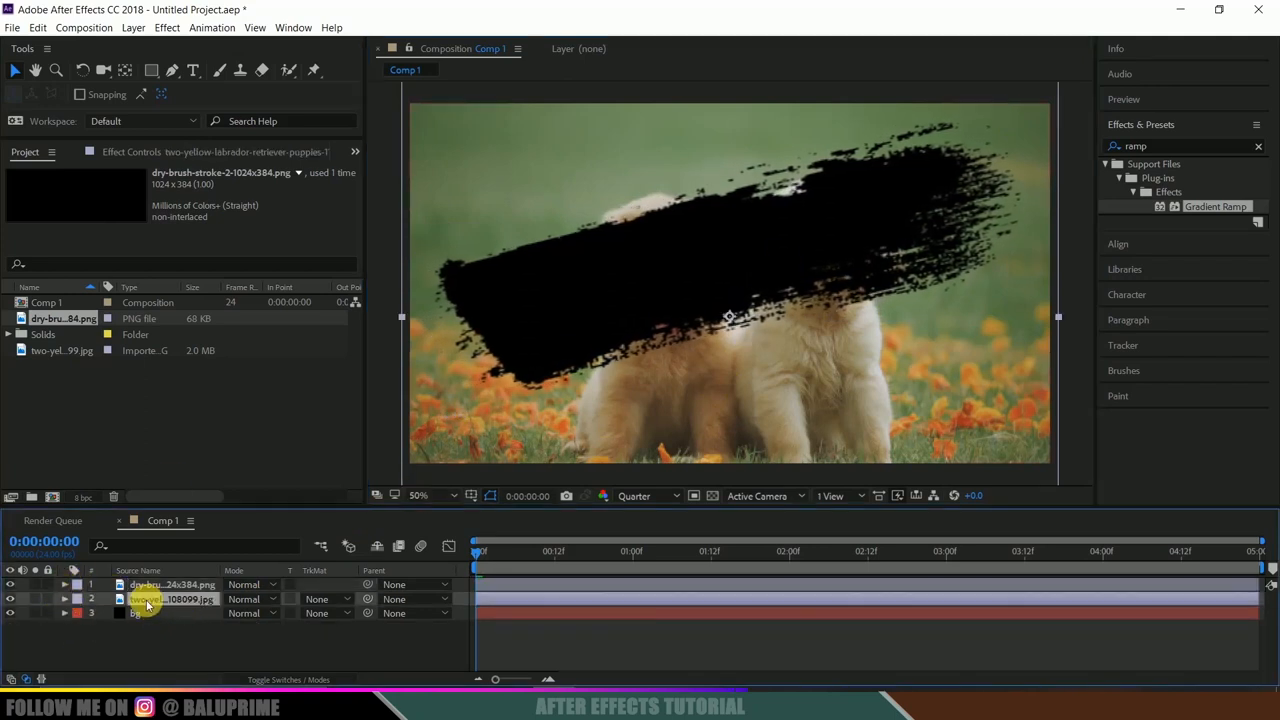
pyautogui.click(170, 584)
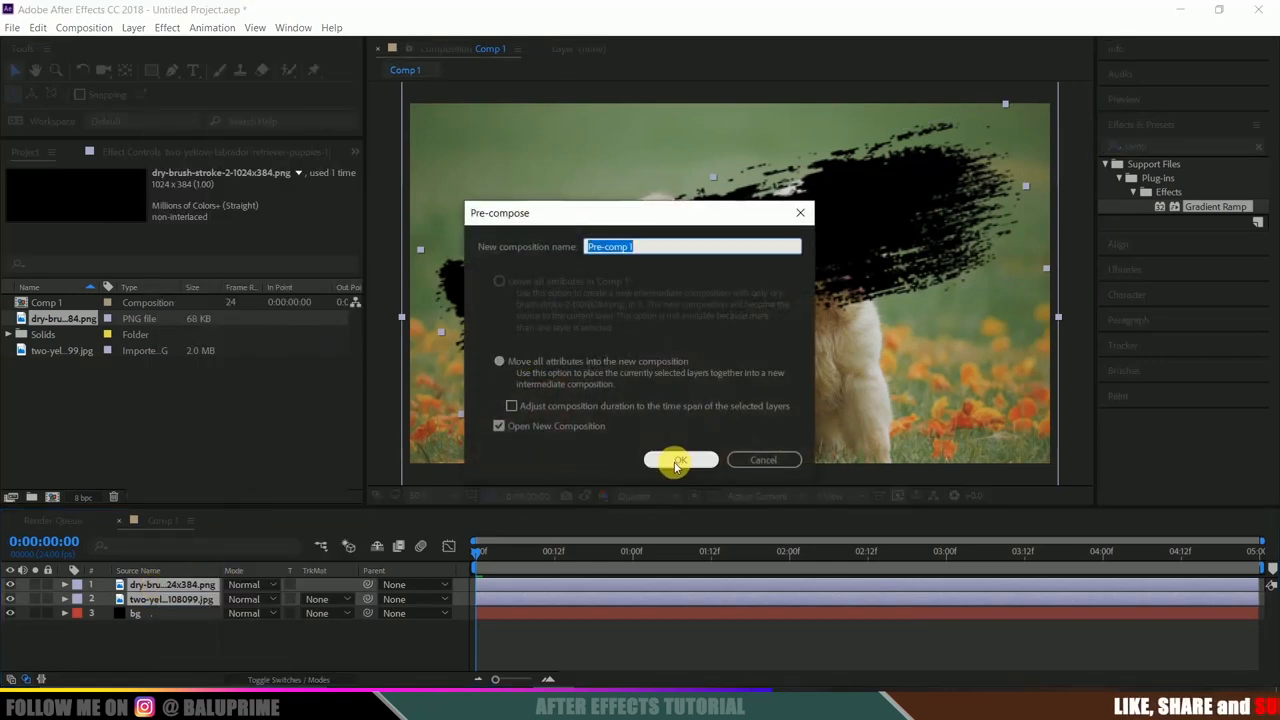
# Step: Pre-compose the brush stroke and puppy photo into Pre-comp 1
pyautogui.click(680, 458)
pyautogui.write('wipe')
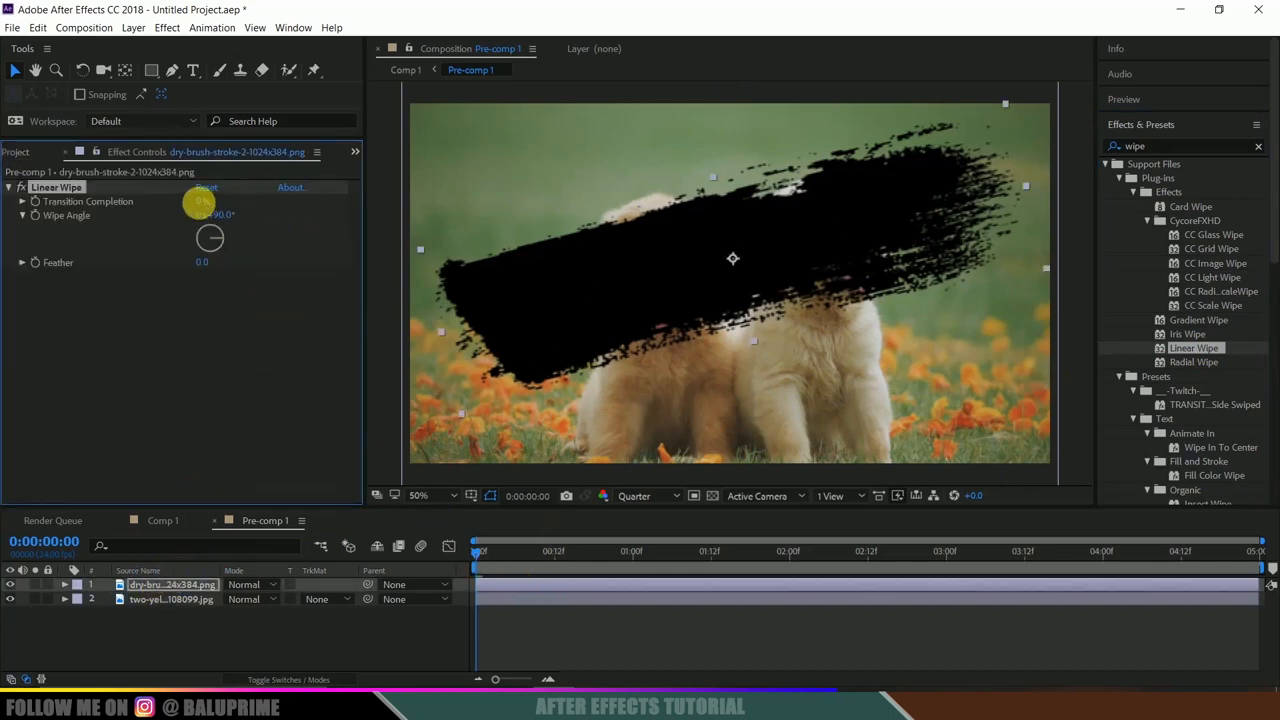
# Step: Keyframe the Linear Wipe's Transition Completion at 0:00 and 1:00 so the stroke sweeps across
pyautogui.moveTo(220, 214); pyautogui.dragTo(232, 214)
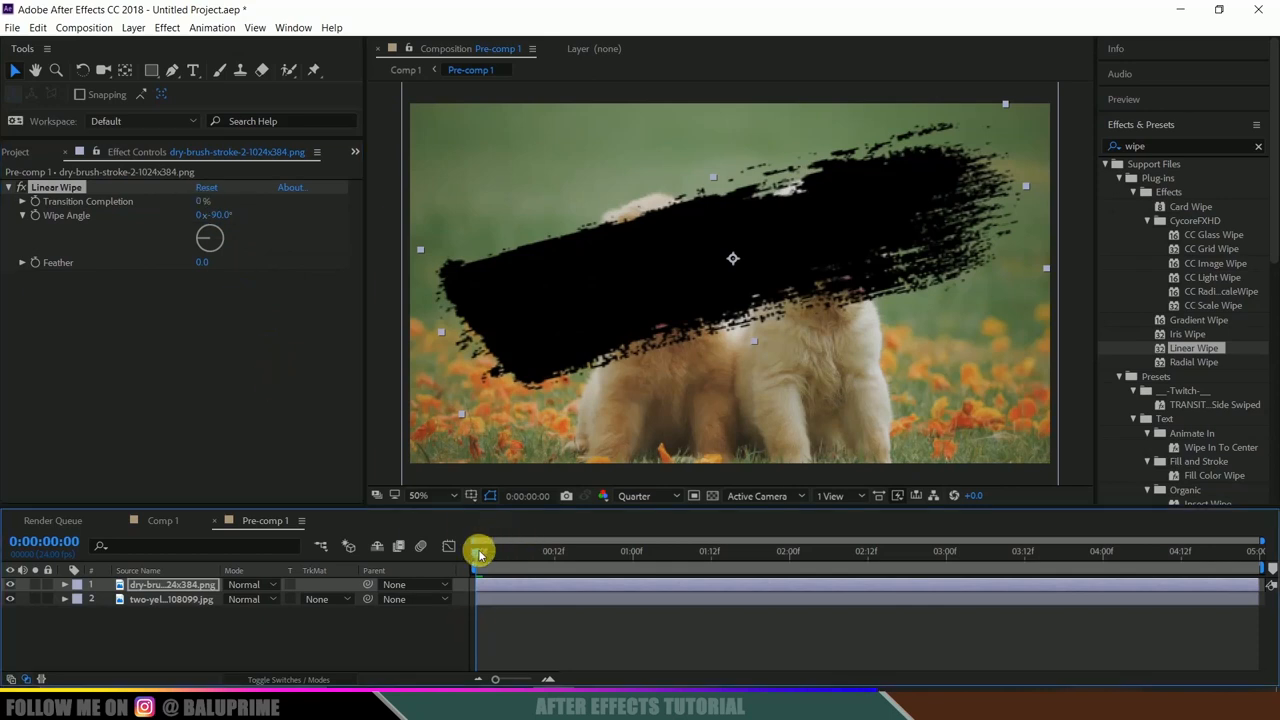
pyautogui.moveTo(480, 552); pyautogui.dragTo(556, 552)
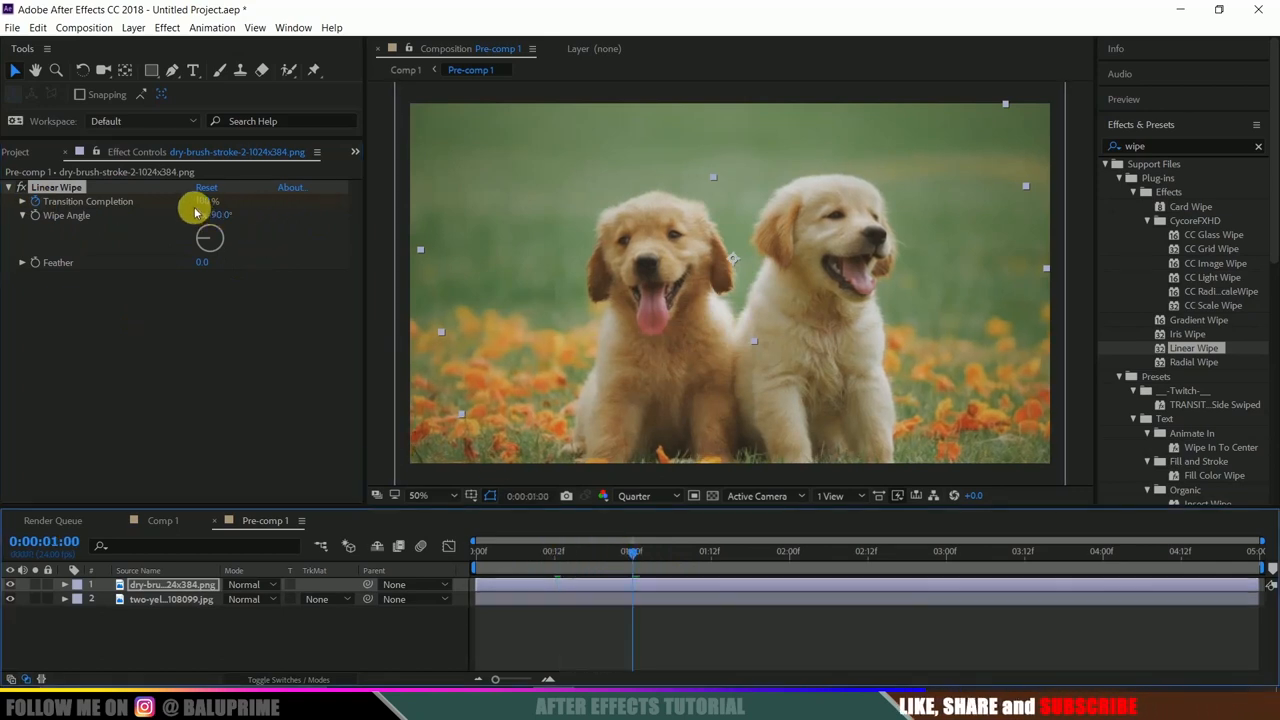
pyautogui.moveTo(204, 200); pyautogui.dragTo(184, 200)
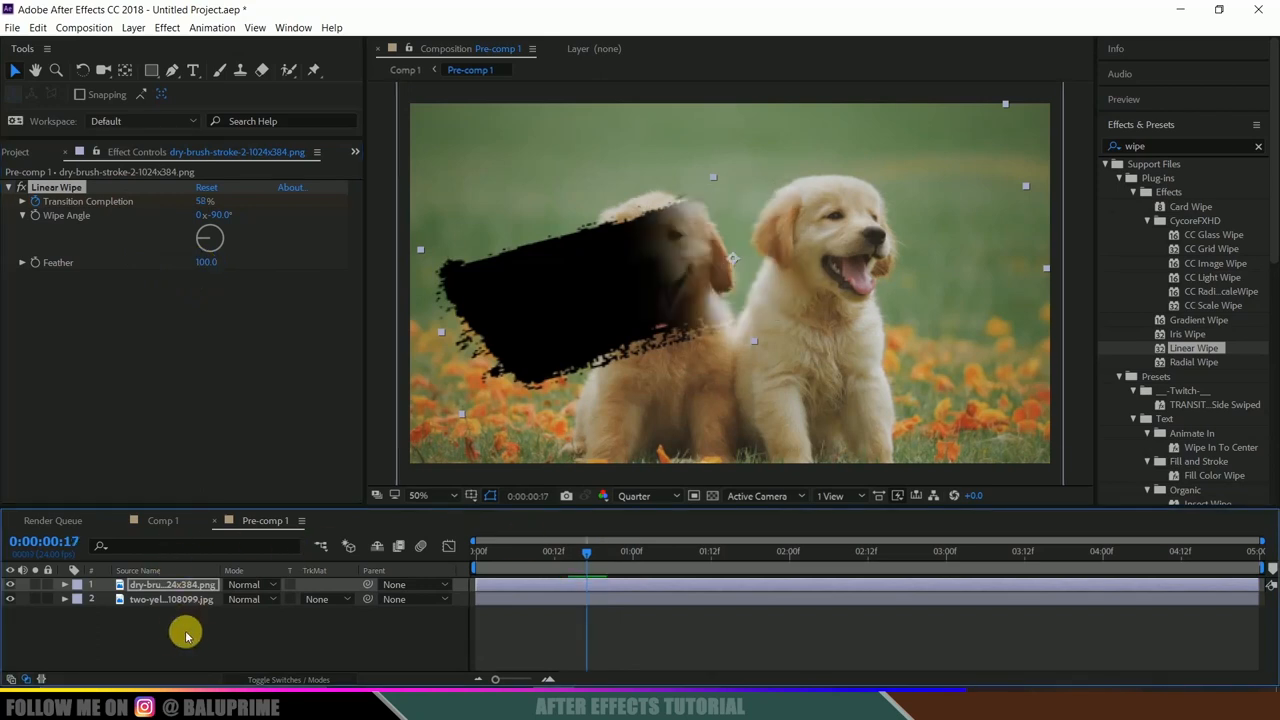
pyautogui.click(170, 600)
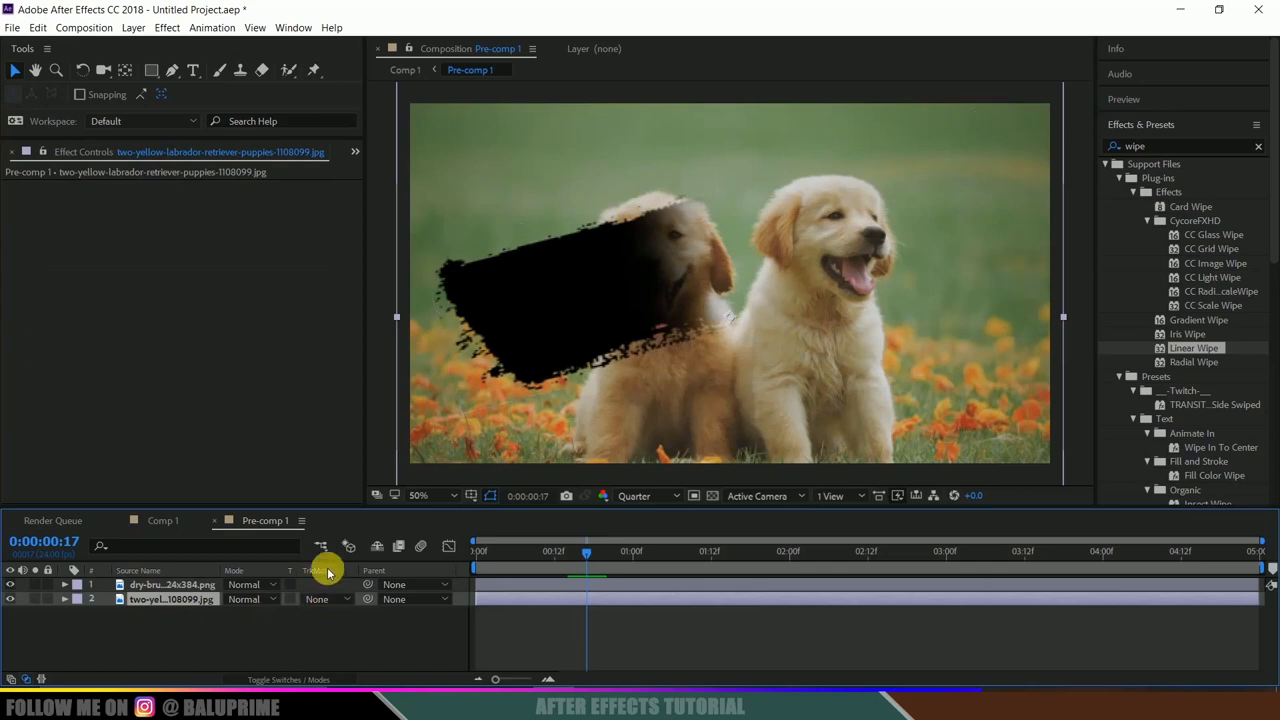
# Step: Show the Modes column and set the puppy layer's track matte to the brush layer
pyautogui.click(288, 680)
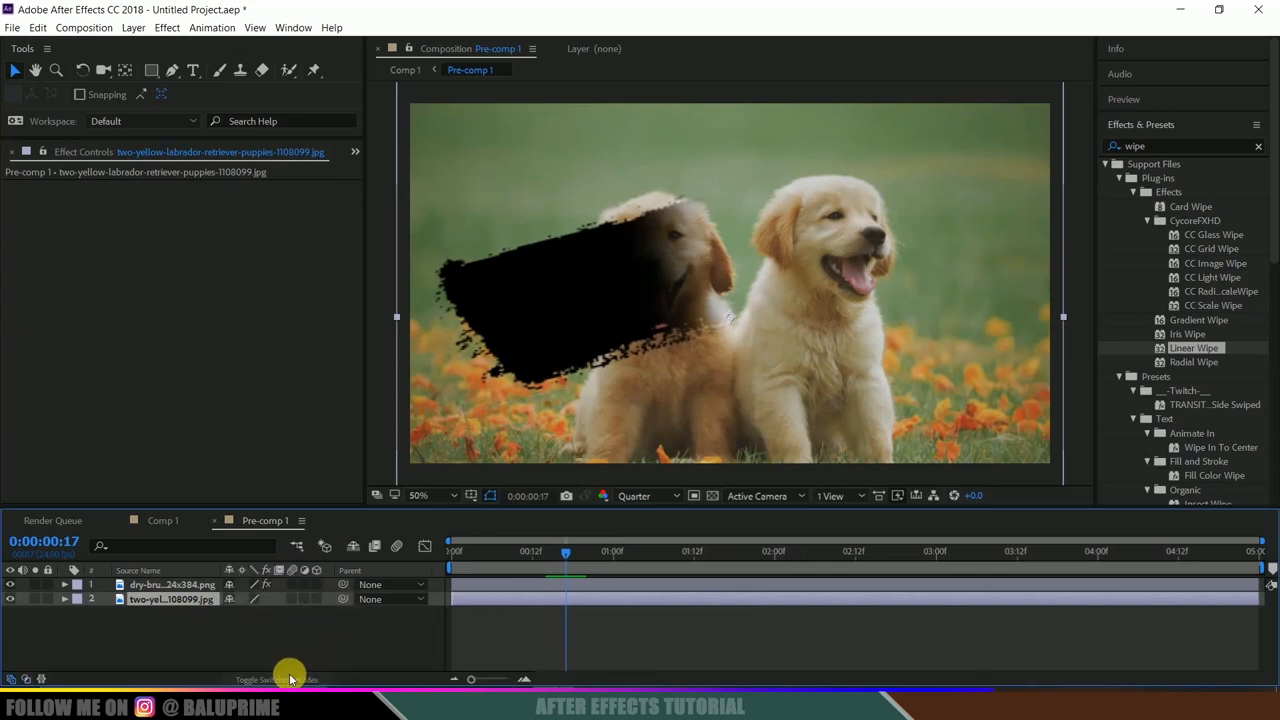
pyautogui.click(318, 600)
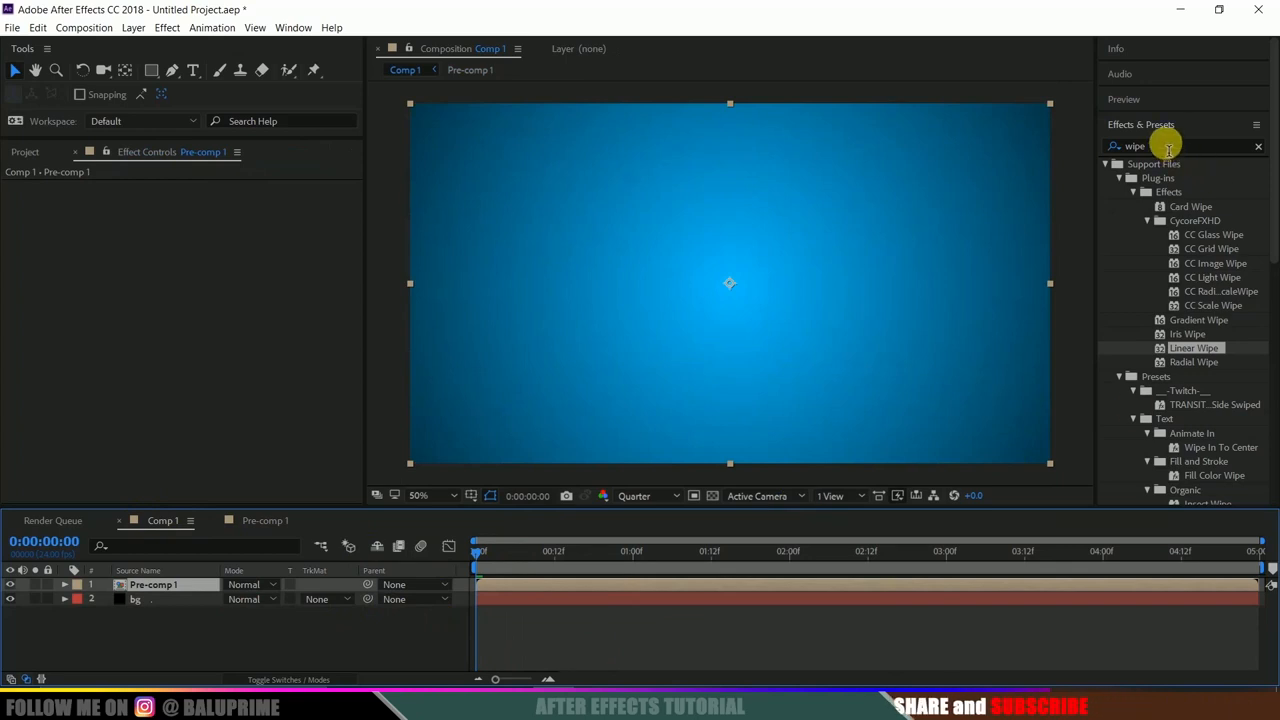
pyautogui.moveTo(492, 552)
pyautogui.write('shadow')
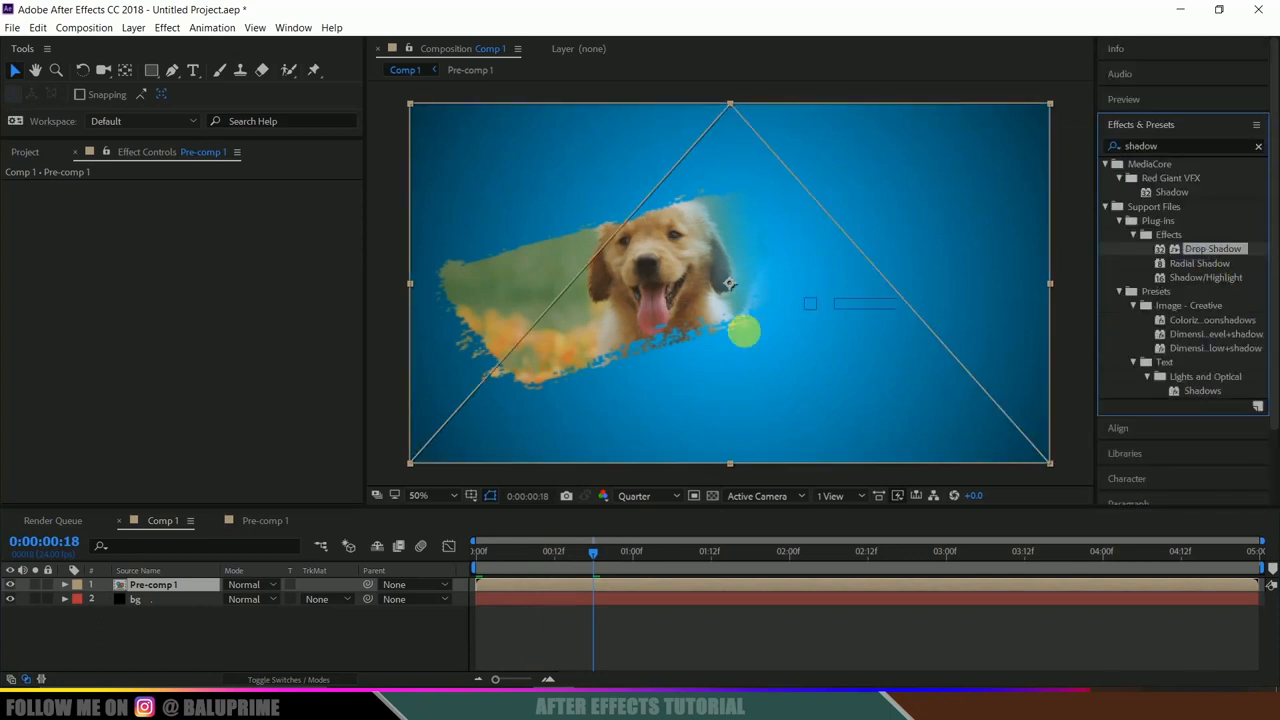
# Step: Apply Drop Shadow to Pre-comp 1, raise its Distance and scrub through the reveal to preview
pyautogui.doubleClick(1212, 248)
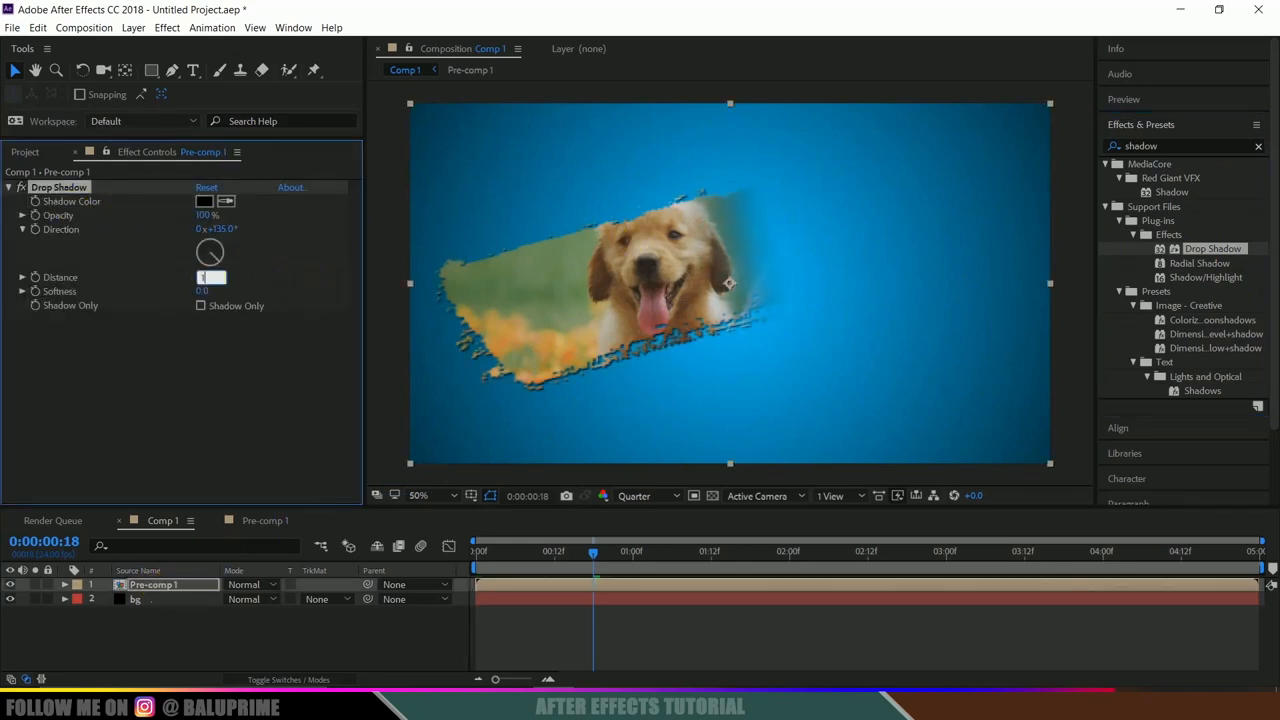
pyautogui.moveTo(592, 552); pyautogui.dragTo(476, 552)
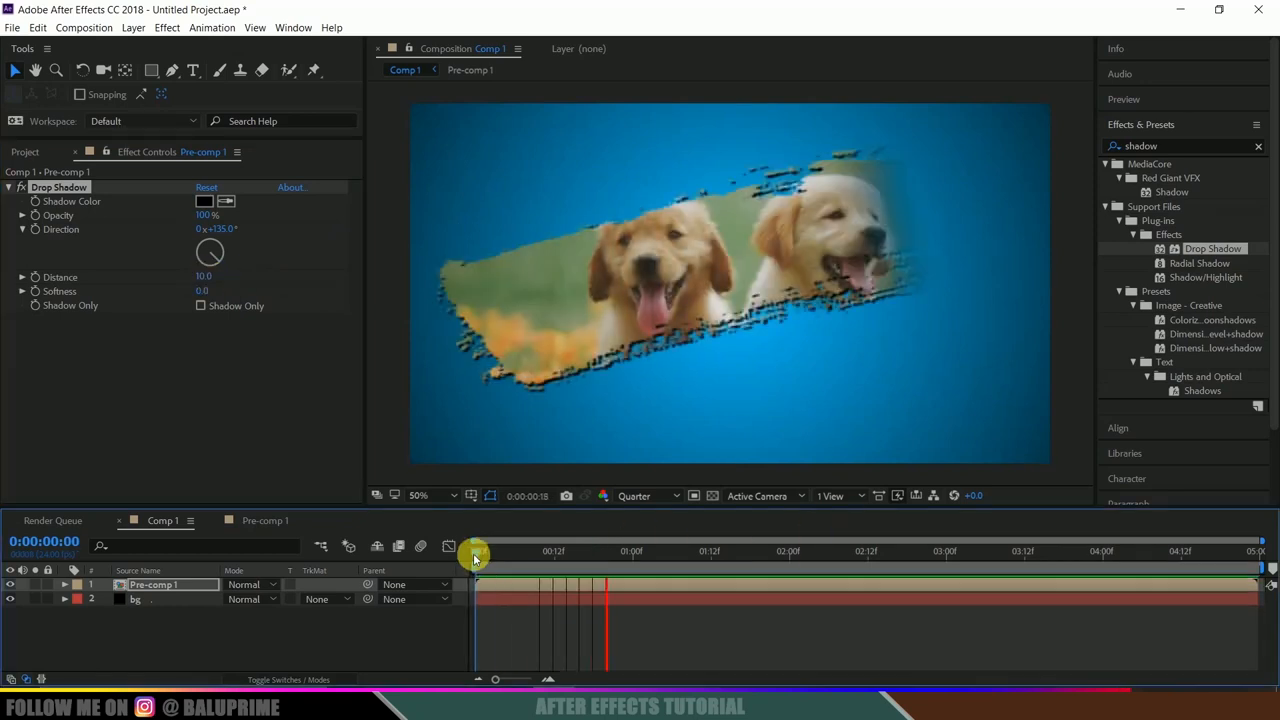
pyautogui.moveTo(476, 552); pyautogui.dragTo(644, 552)
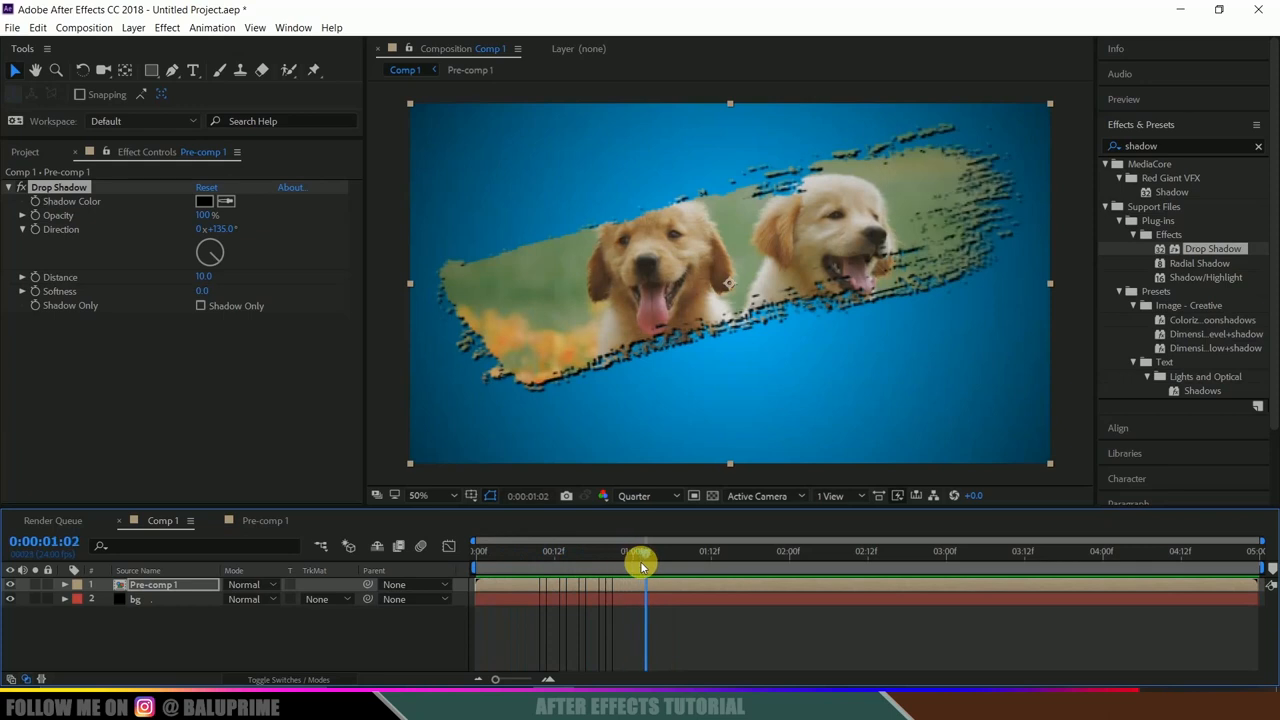
pyautogui.moveTo(640, 568); pyautogui.dragTo(550, 568)
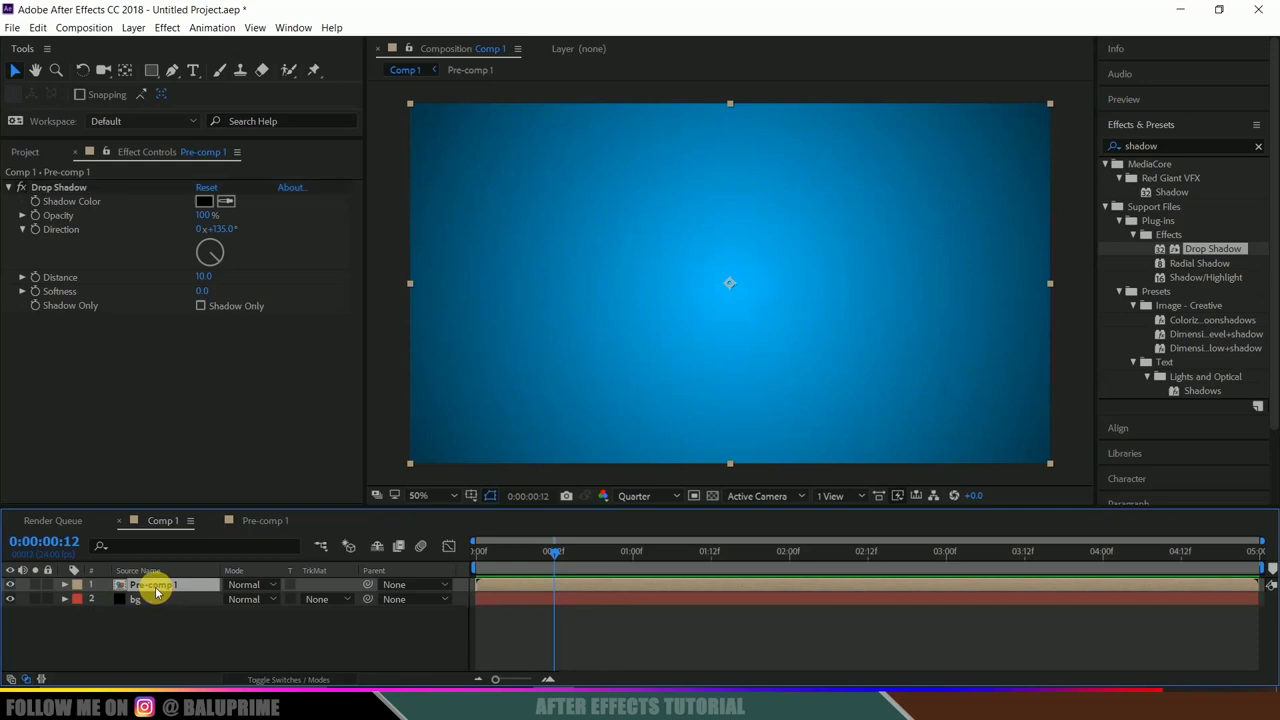
# Step: Keyframe Rotation on Pre-comp 1 and tilt it slightly at the end of the timeline
pyautogui.click(64, 584)
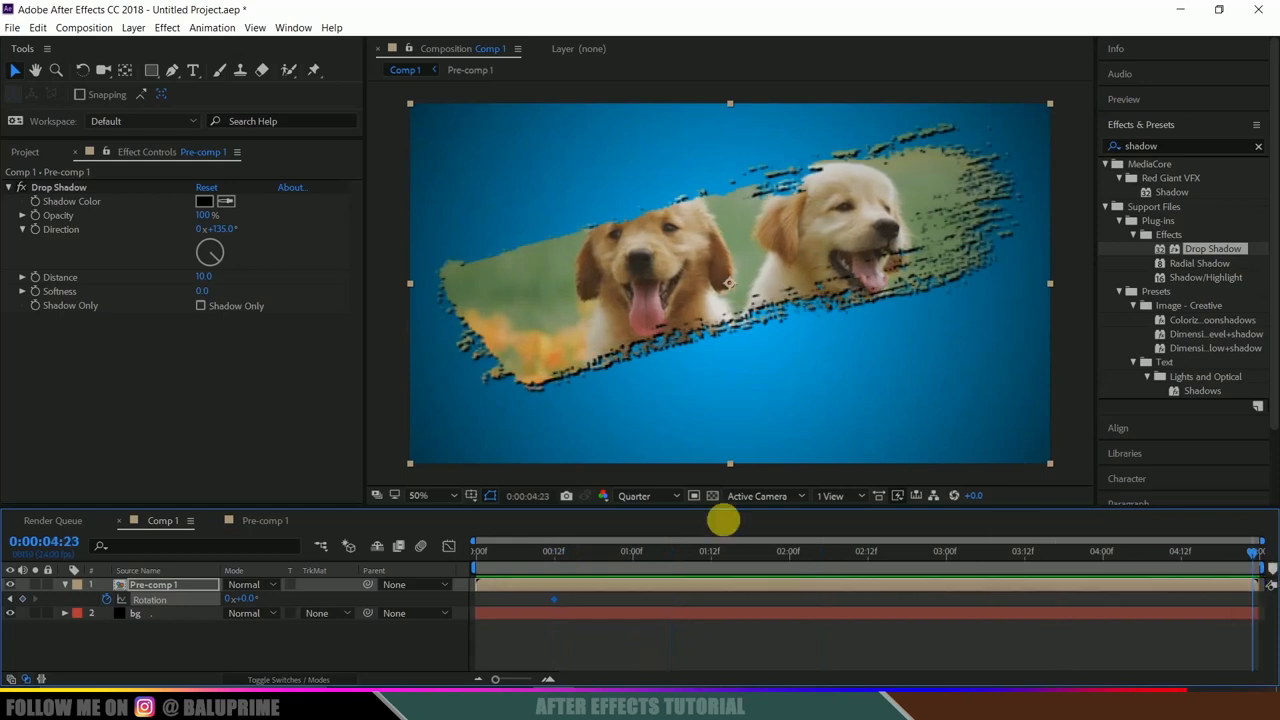
pyautogui.moveTo(240, 598); pyautogui.dragTo(256, 604)
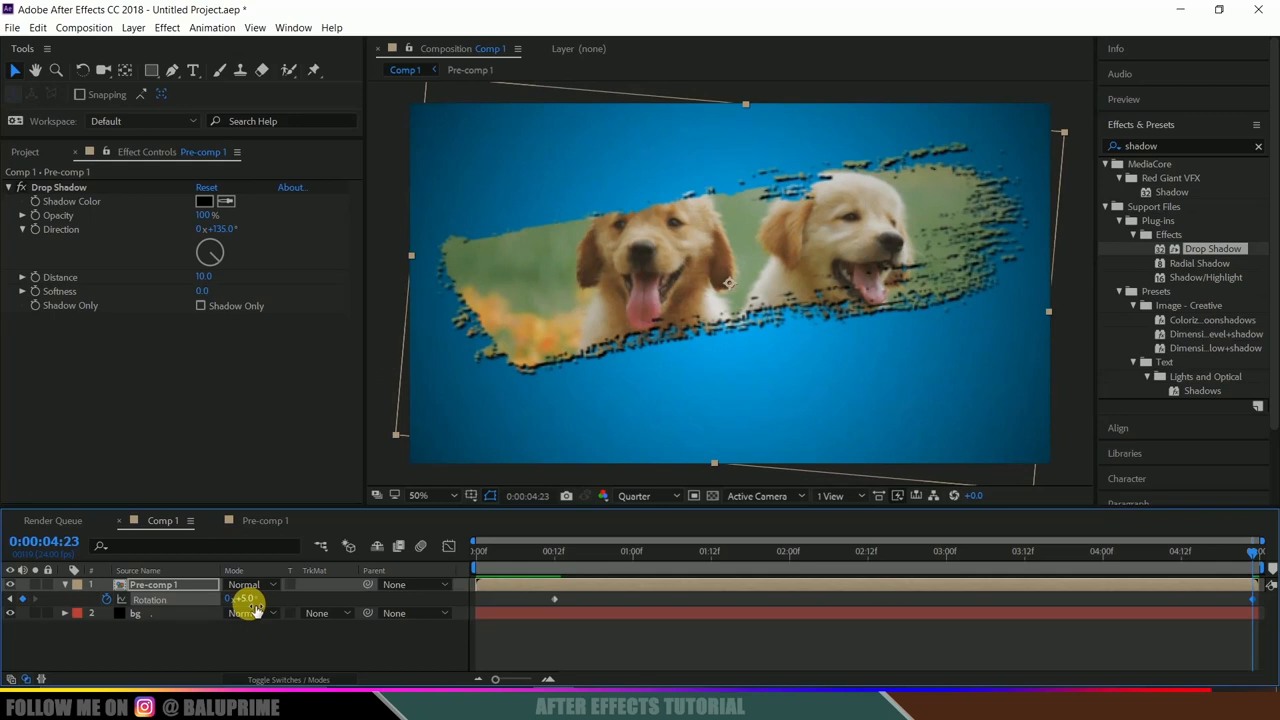
pyautogui.click(624, 552)
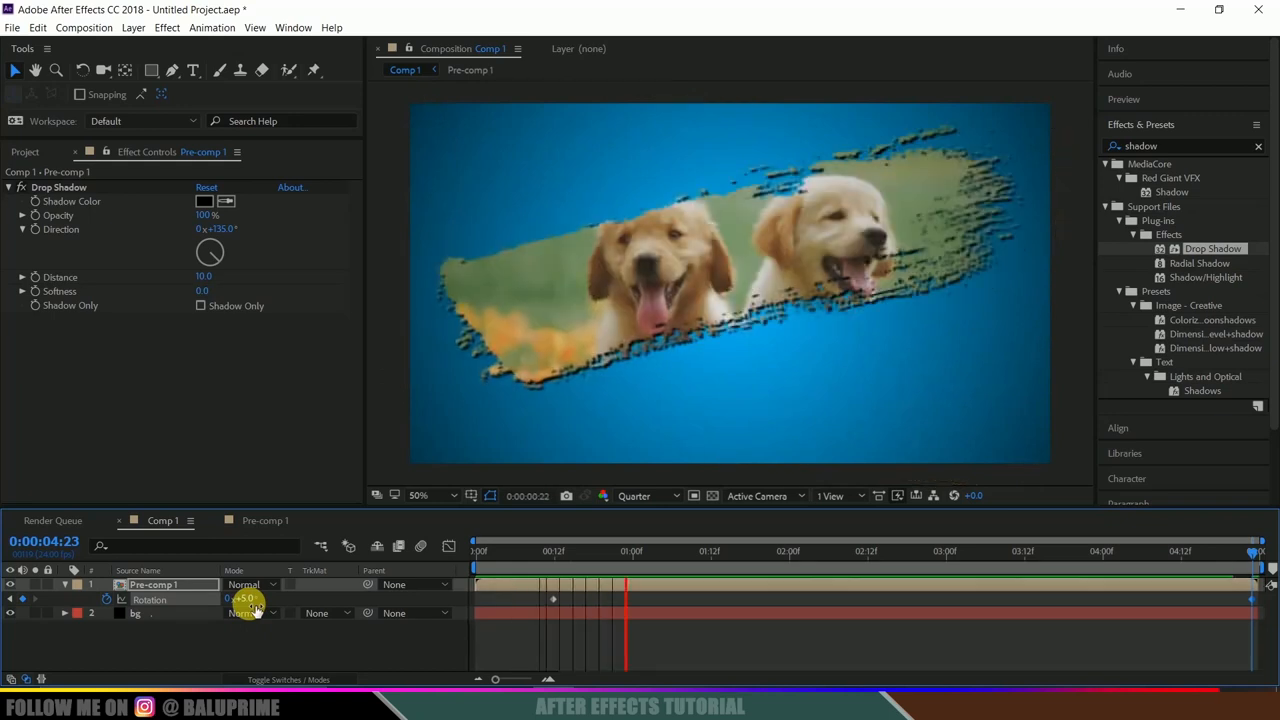